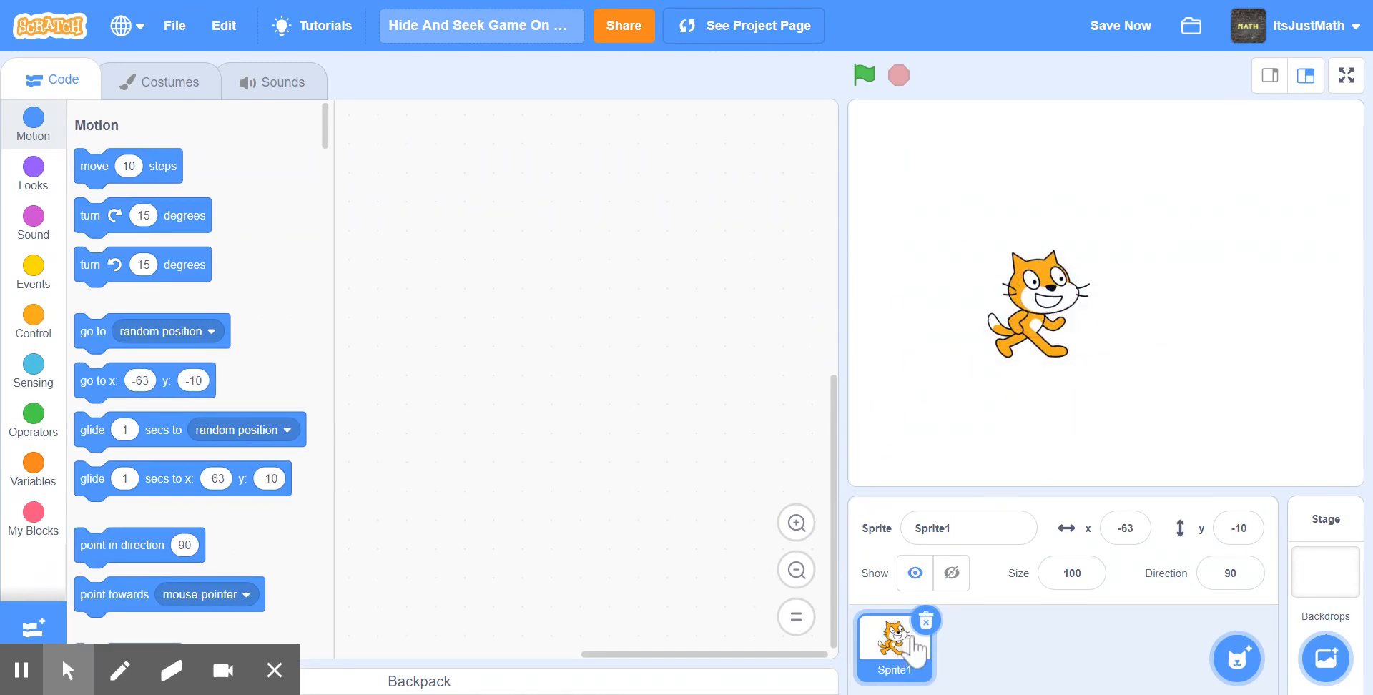
Step: Add the Chick sprite from the sprite library in place of the cat
left_click(1236, 660)
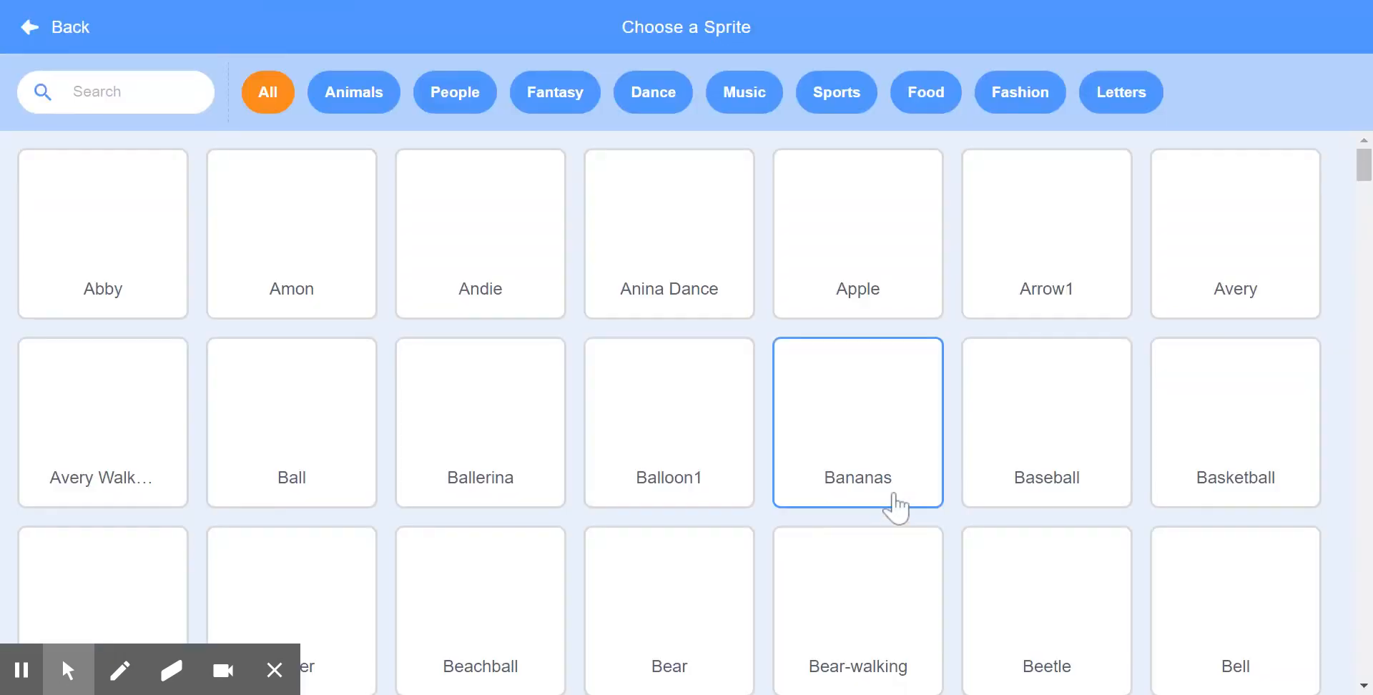
scroll("down", 3)
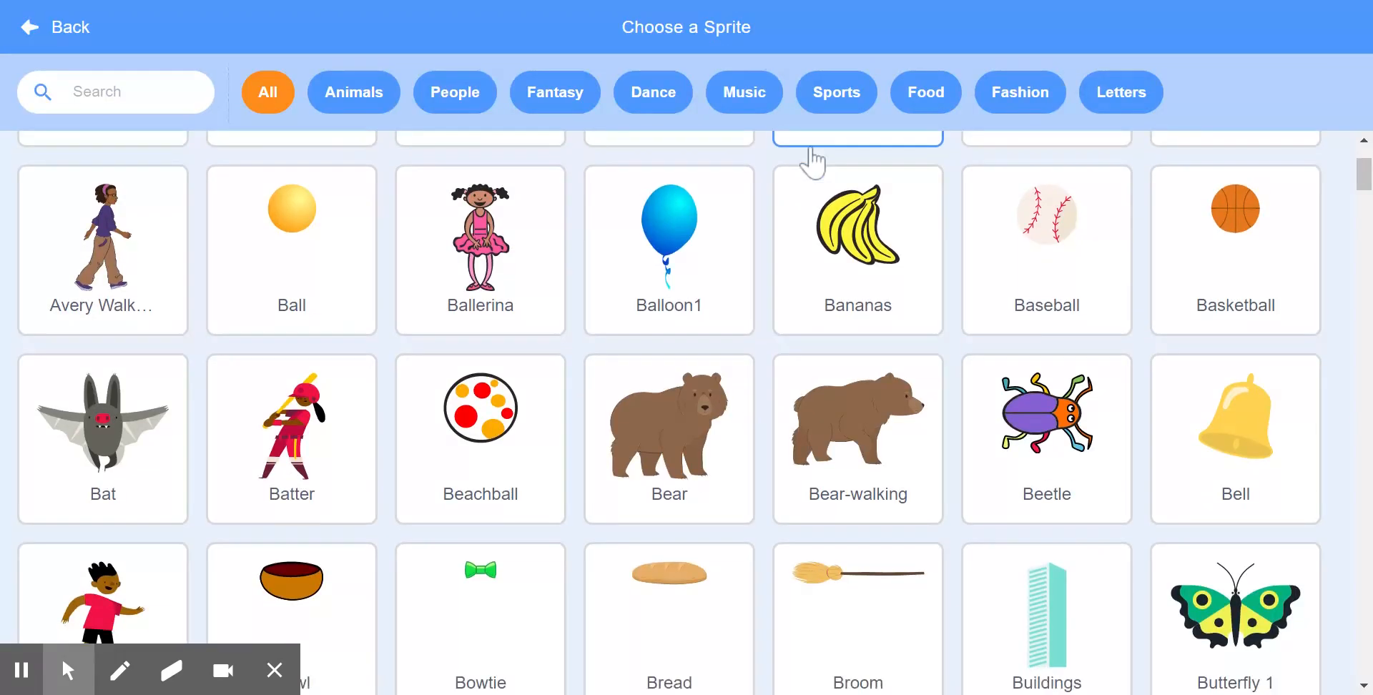
scroll("down", 3)
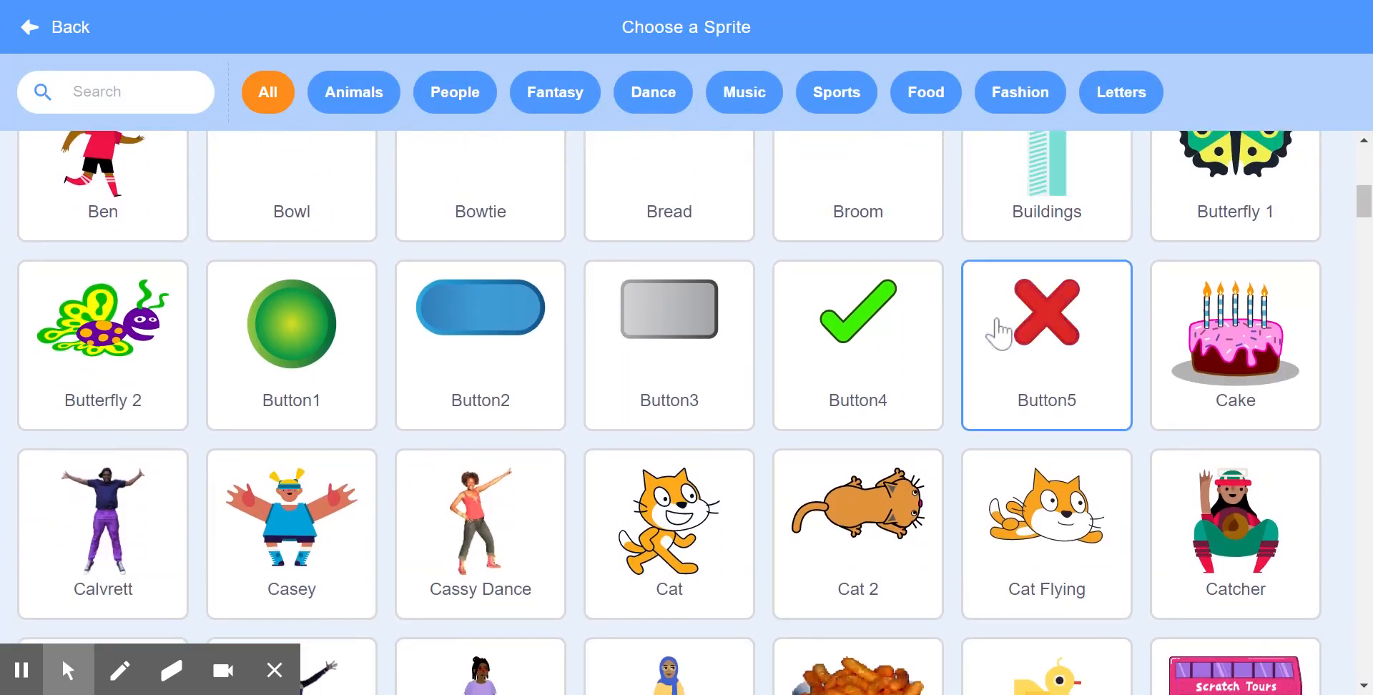
scroll("down", 3)
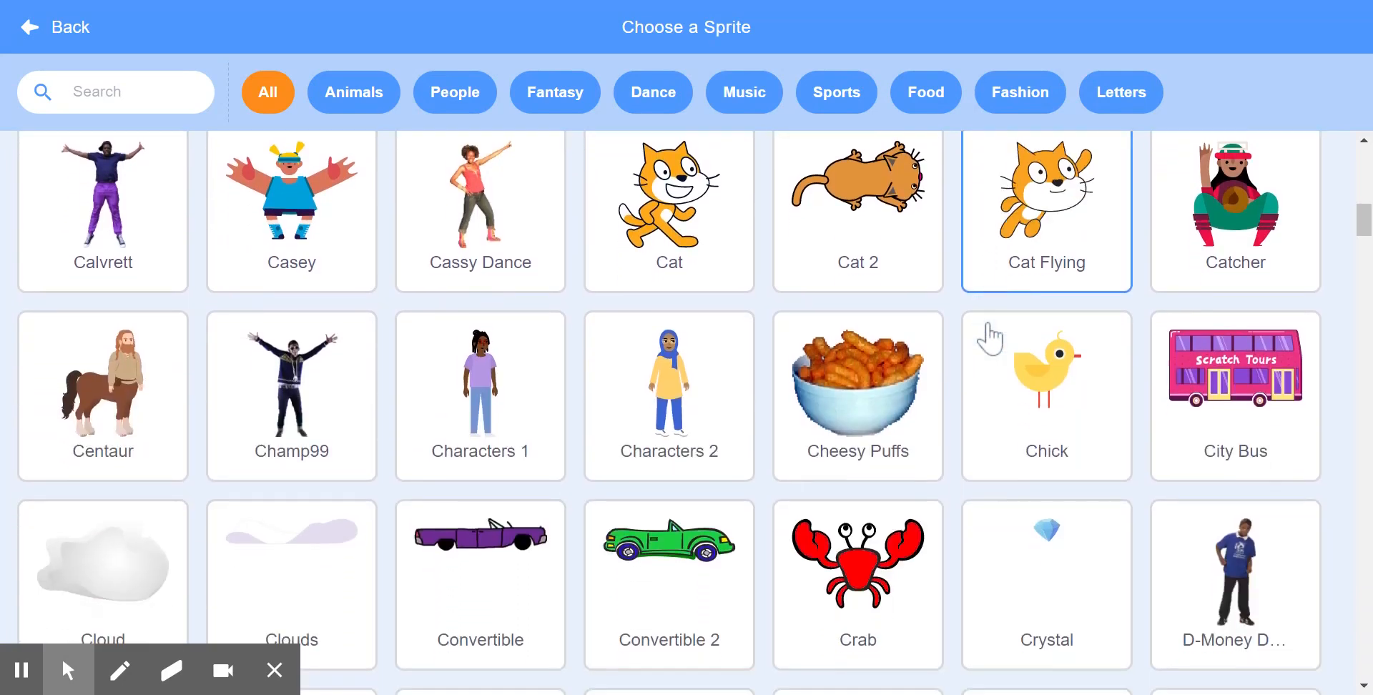
left_click(1045, 382)
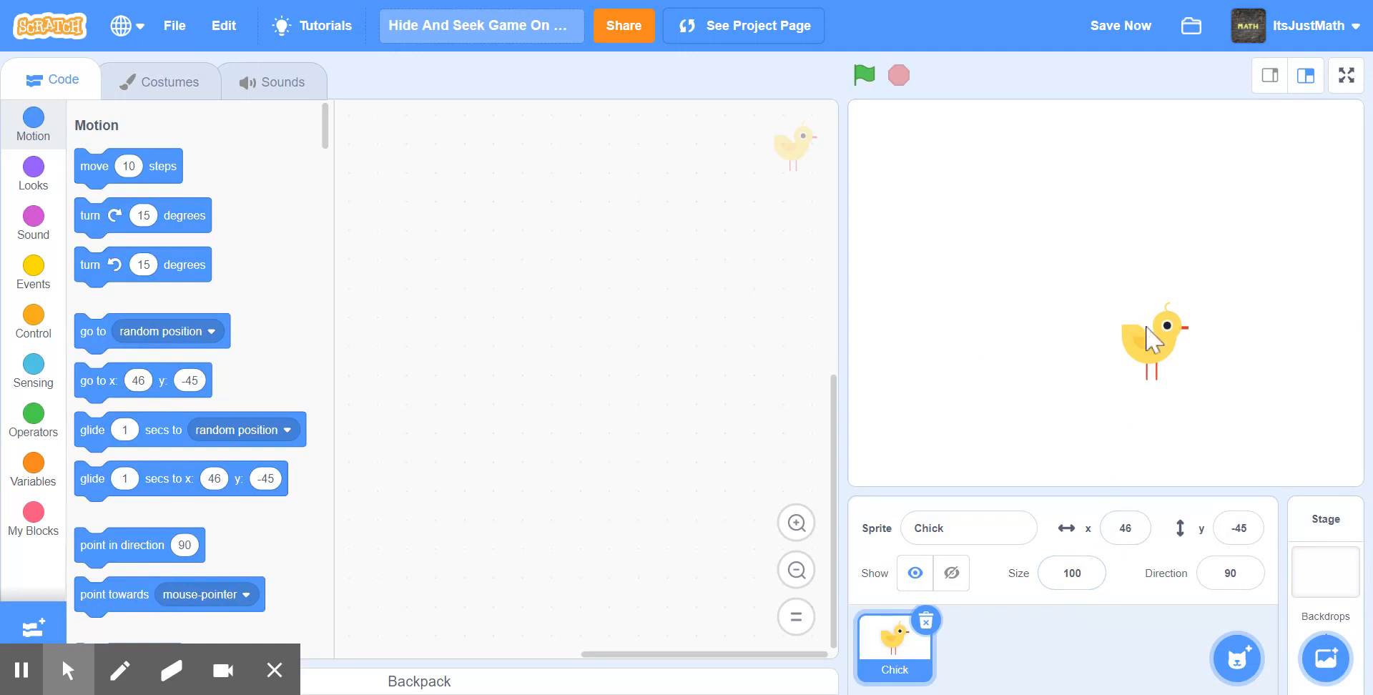
Step: Drag the chick sprite to roughly the centre of the stage
left_click_drag(1156, 342, 994, 359)
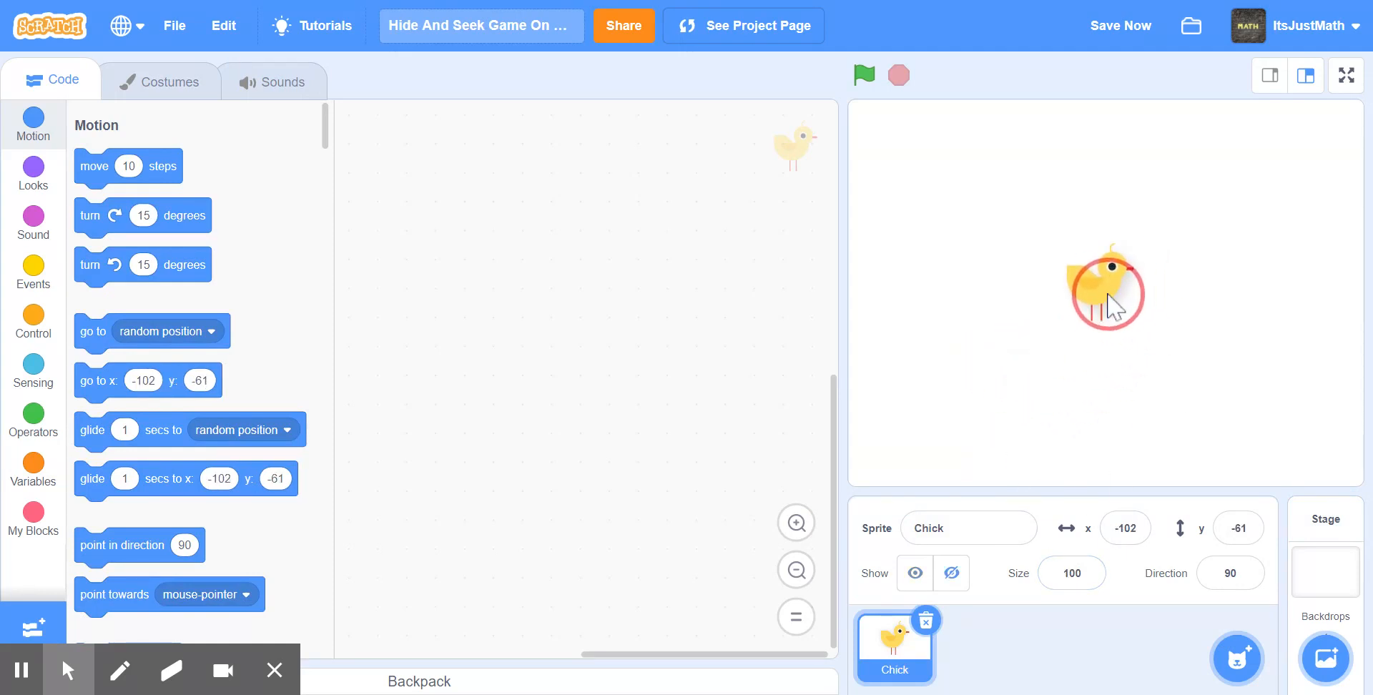
left_click_drag(1105, 289, 1094, 282)
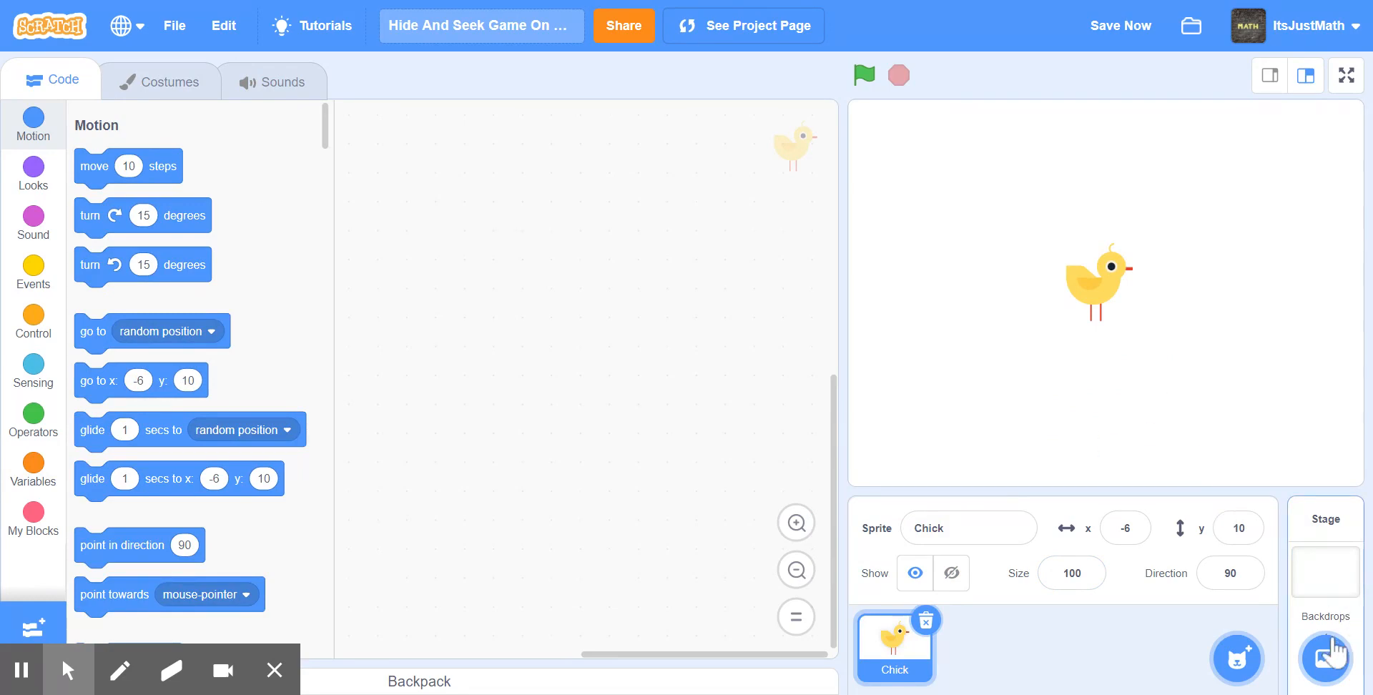
Step: Set the Galaxy space backdrop and move the chick toward the stage's lower right
left_click(1324, 658)
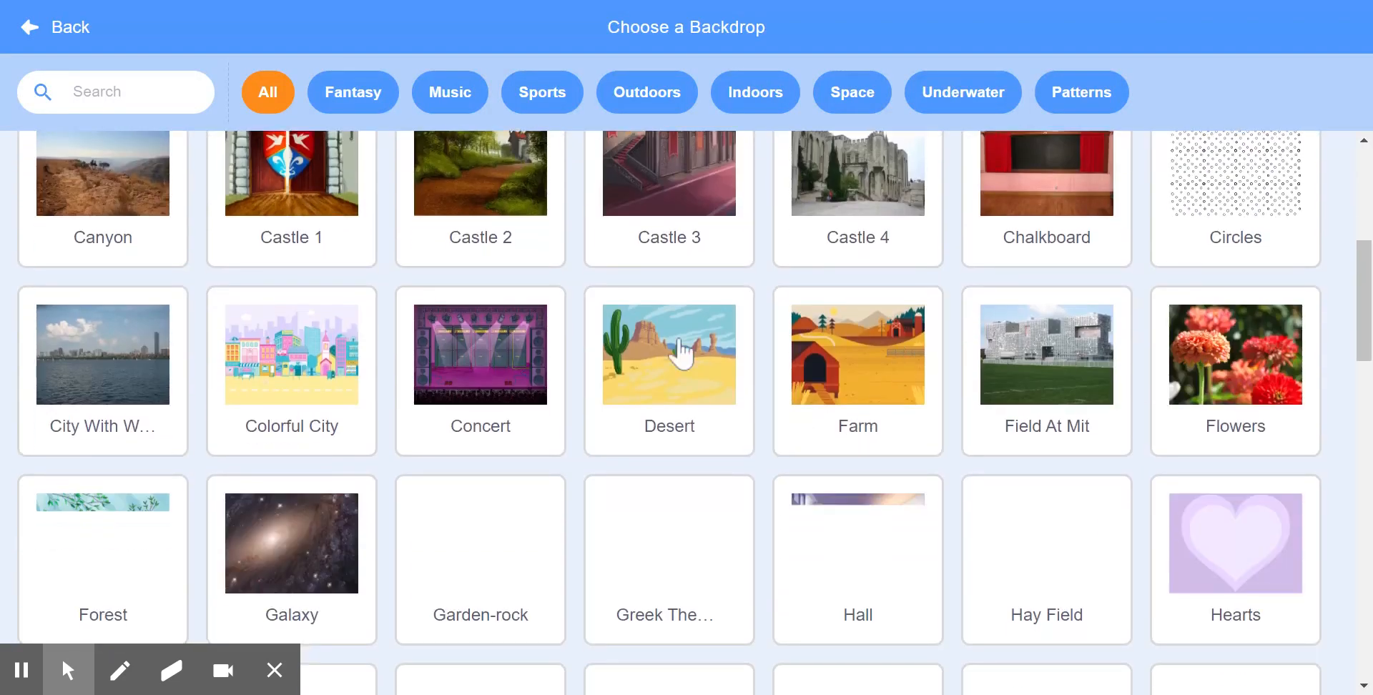
scroll("down", 3)
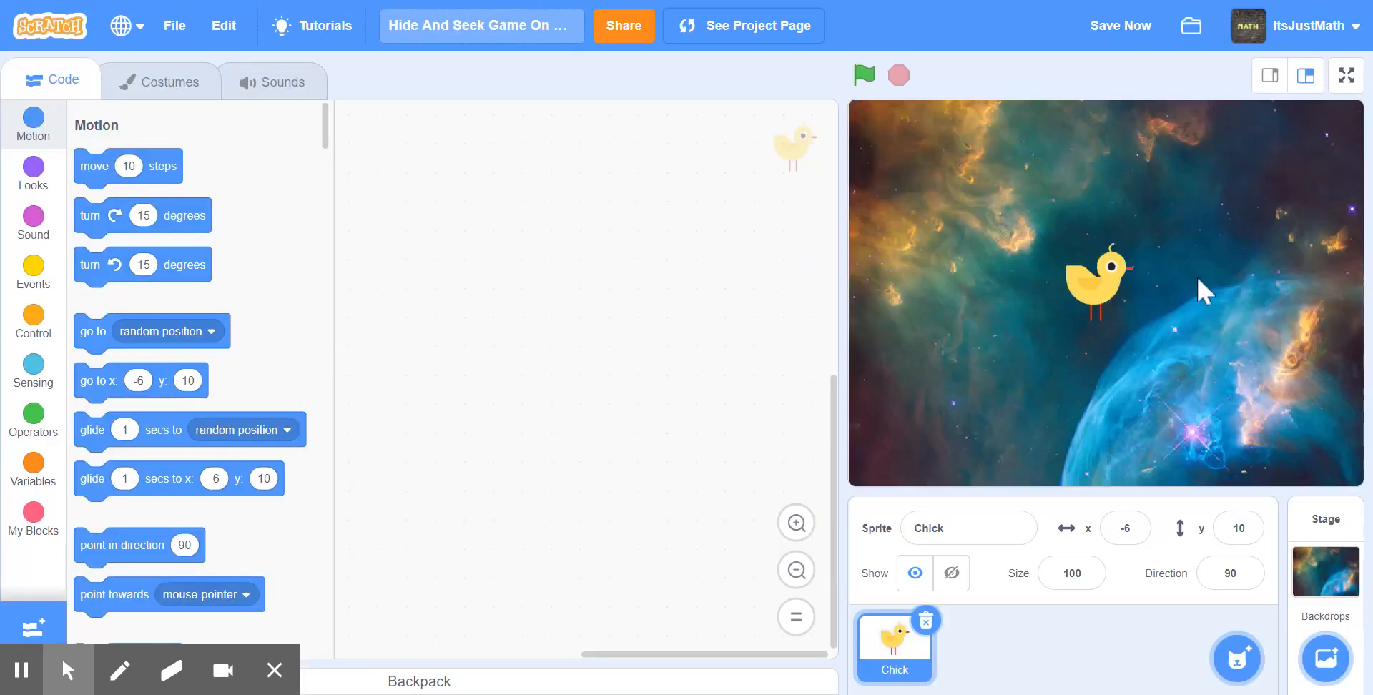
mouse_move(1106, 293)
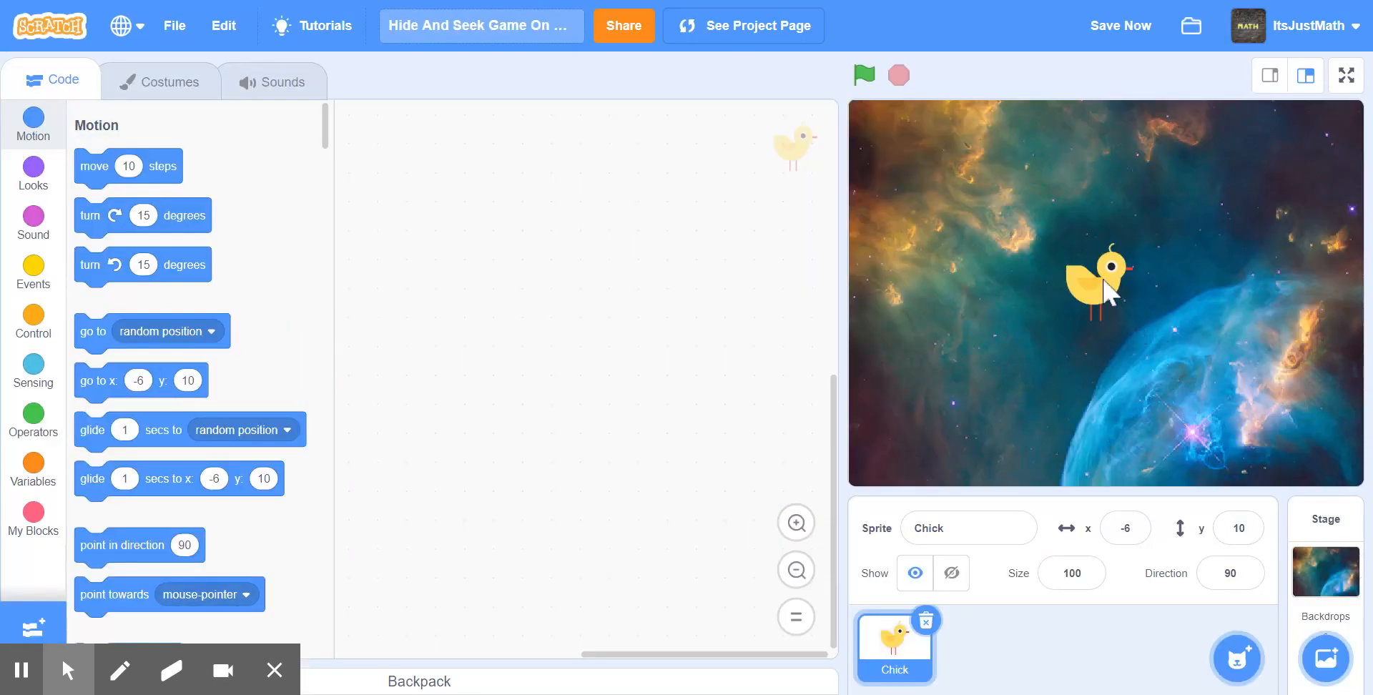
left_click_drag(1107, 289, 1183, 404)
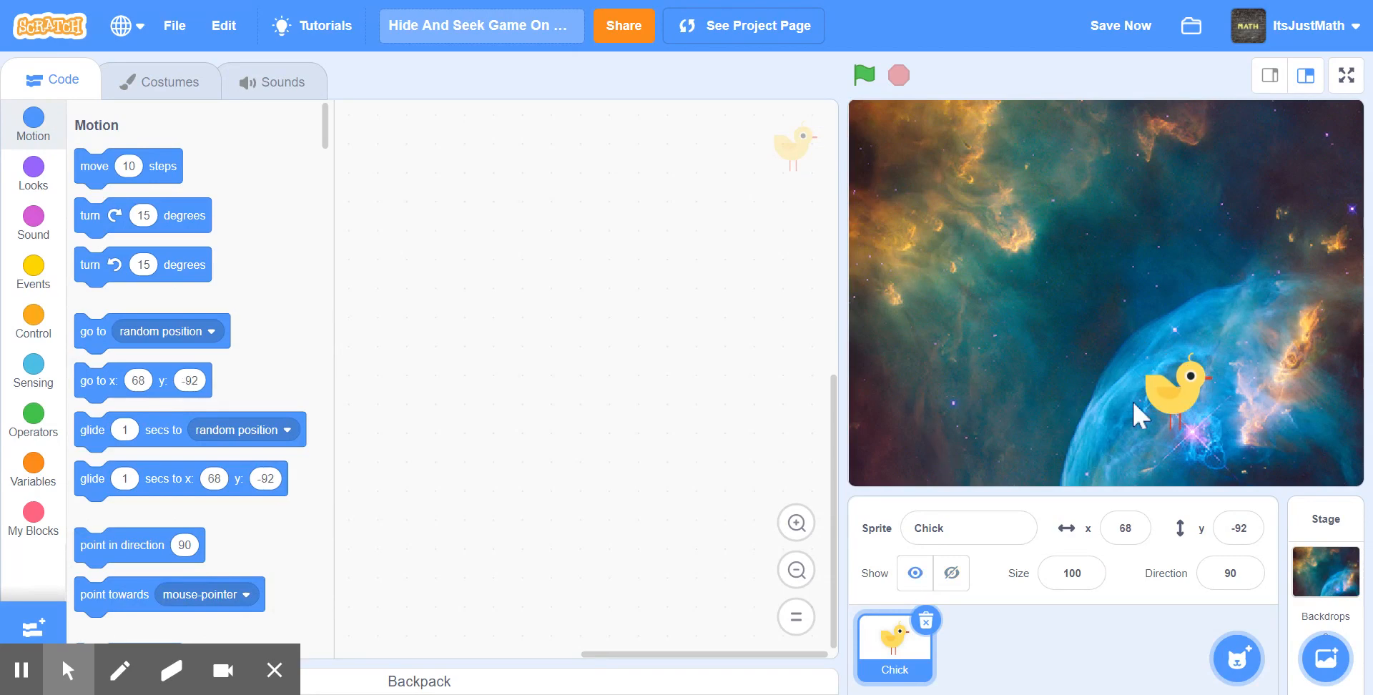
mouse_move(450, 419)
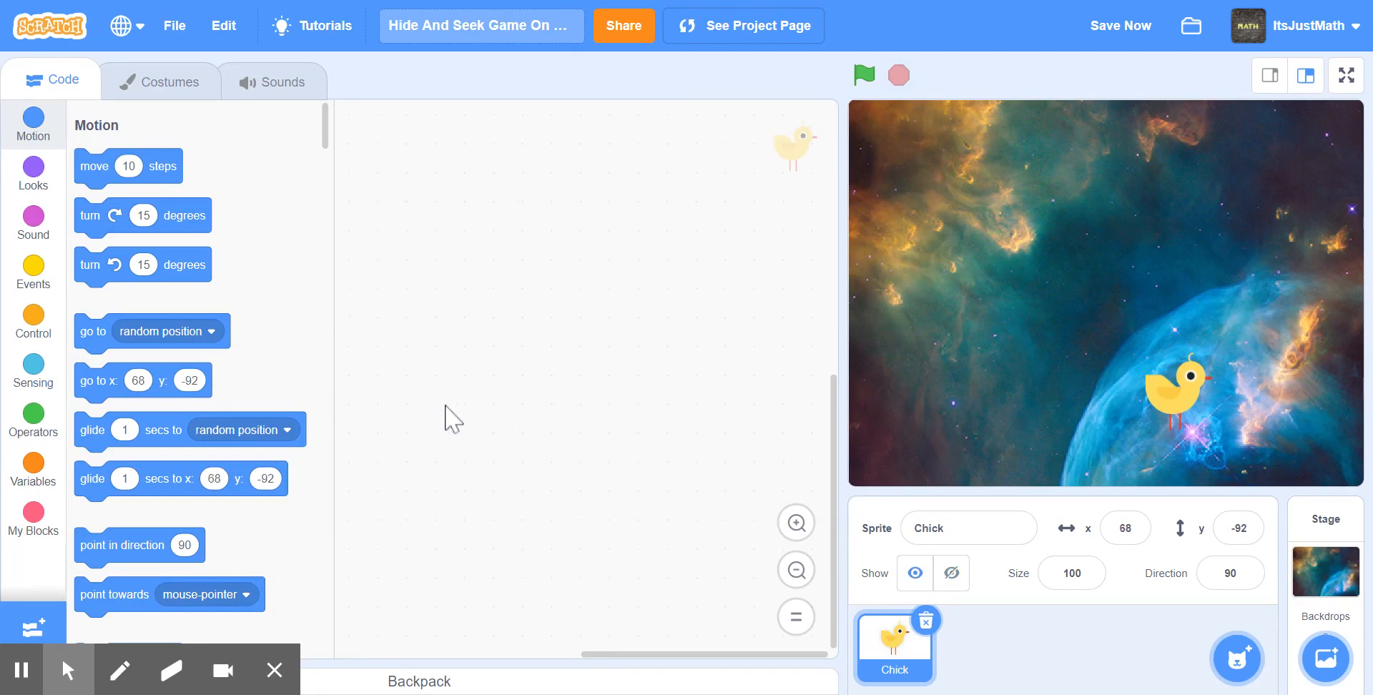
Step: Make a new variable named Score for all sprites, showing 0 on the stage
left_click(33, 462)
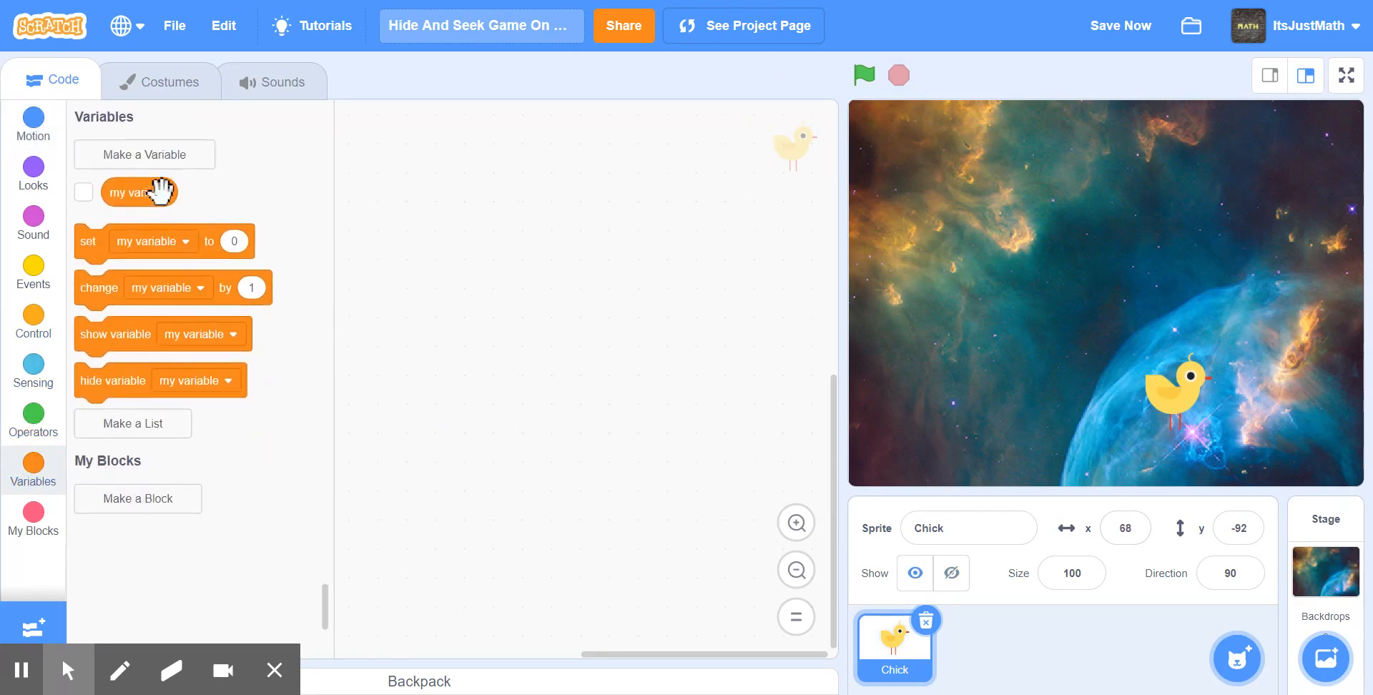
left_click(144, 155)
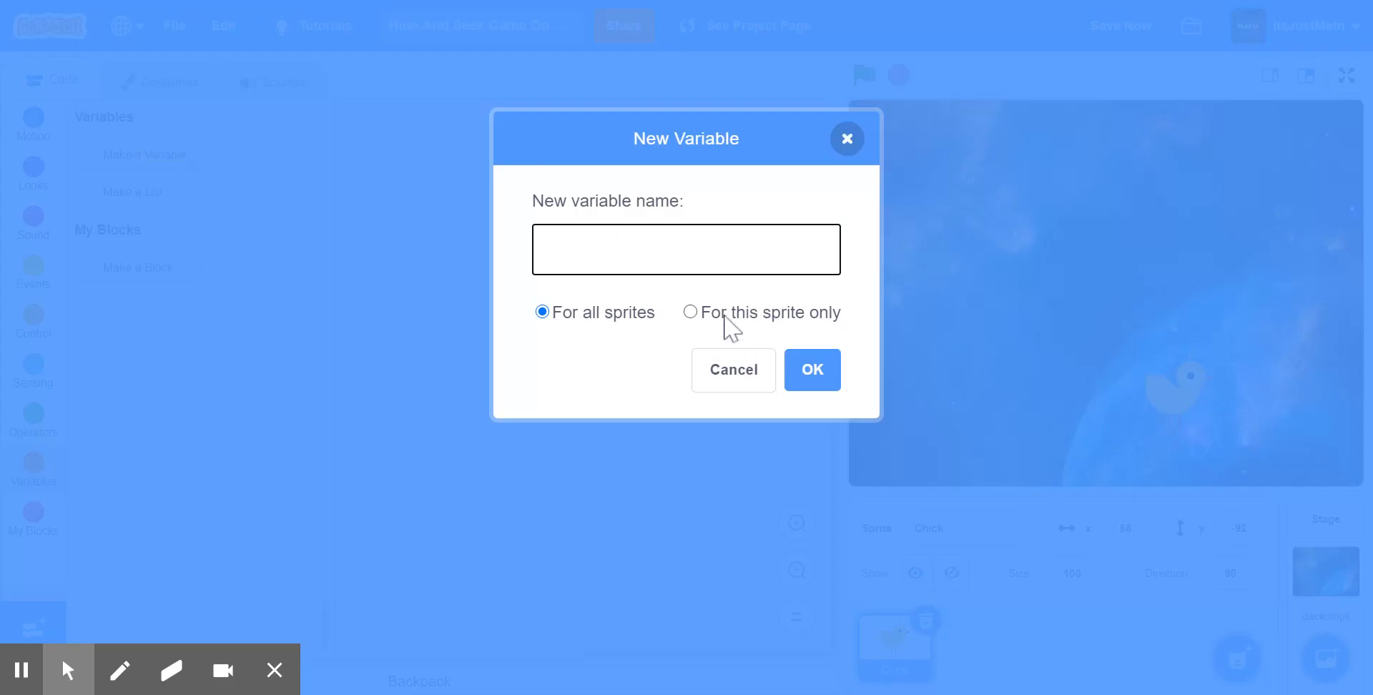
type("Score:")
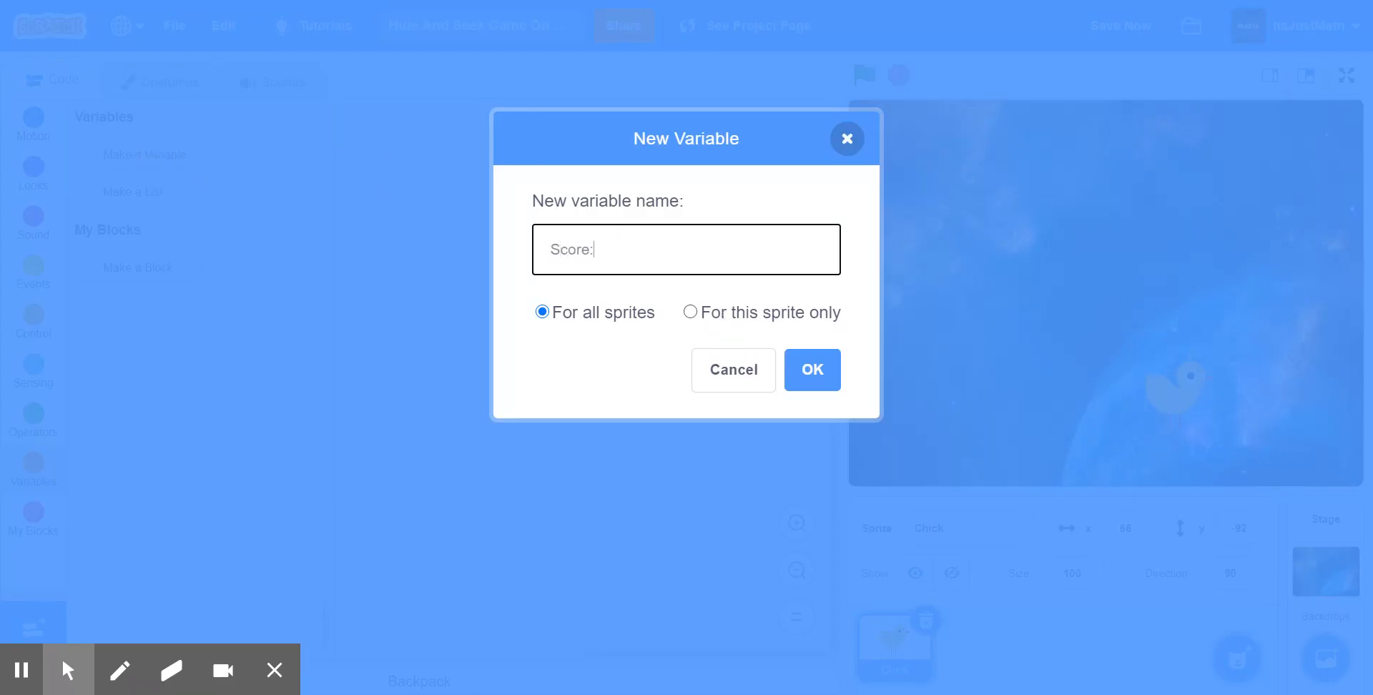
left_click(810, 369)
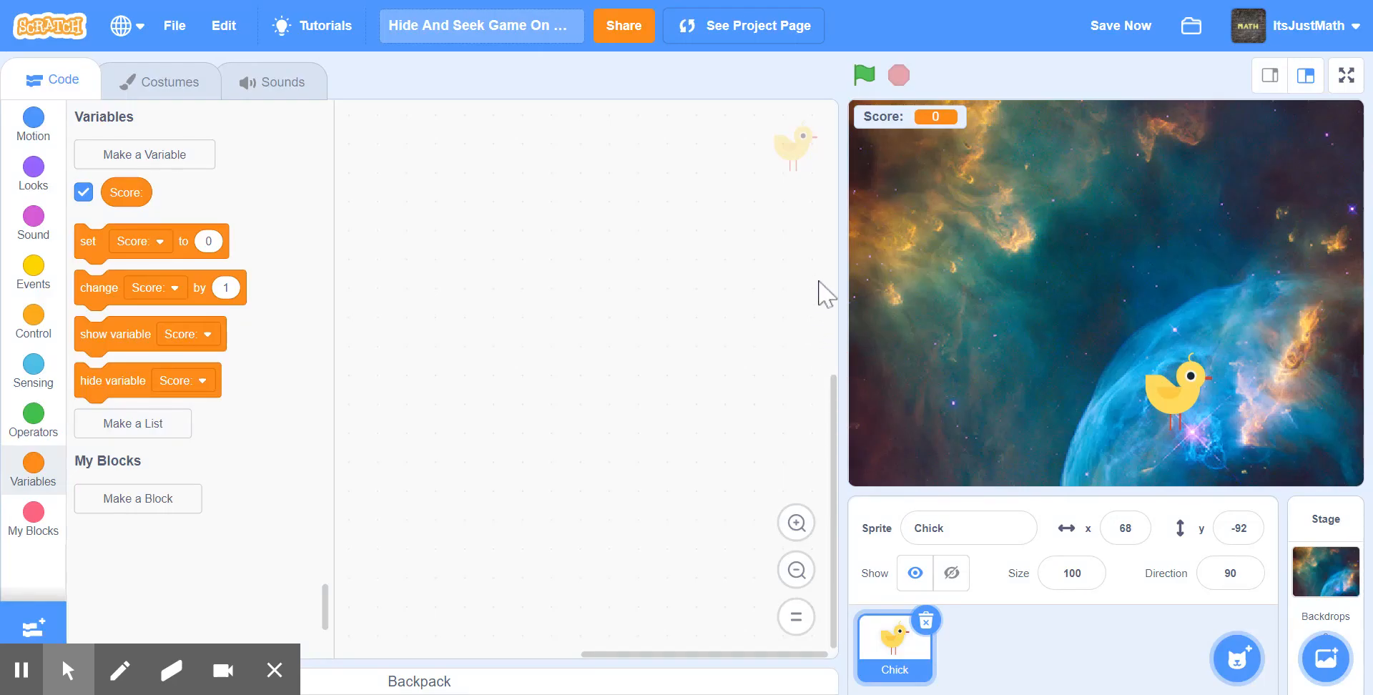
mouse_move(903, 131)
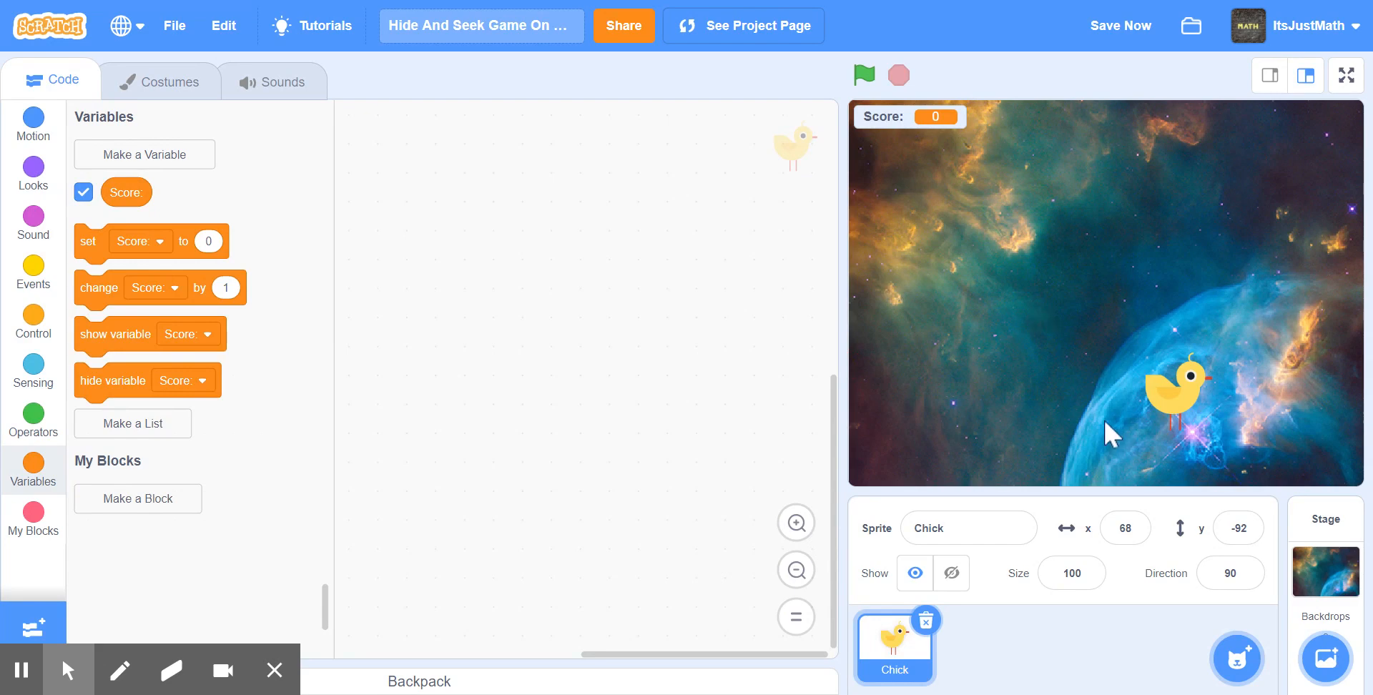
mouse_move(994, 567)
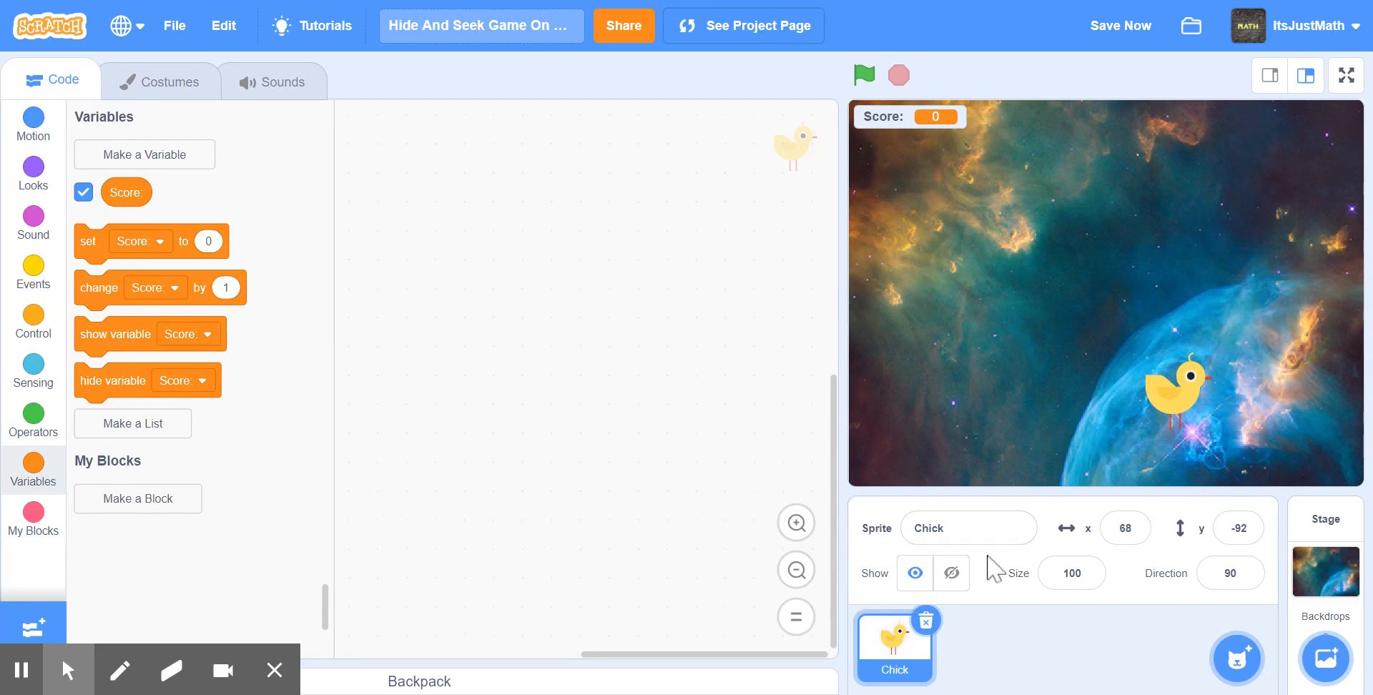
Step: Begin the chick script: when green flag clicked, set Score to 0, then fetch a forever loop
left_click(33, 218)
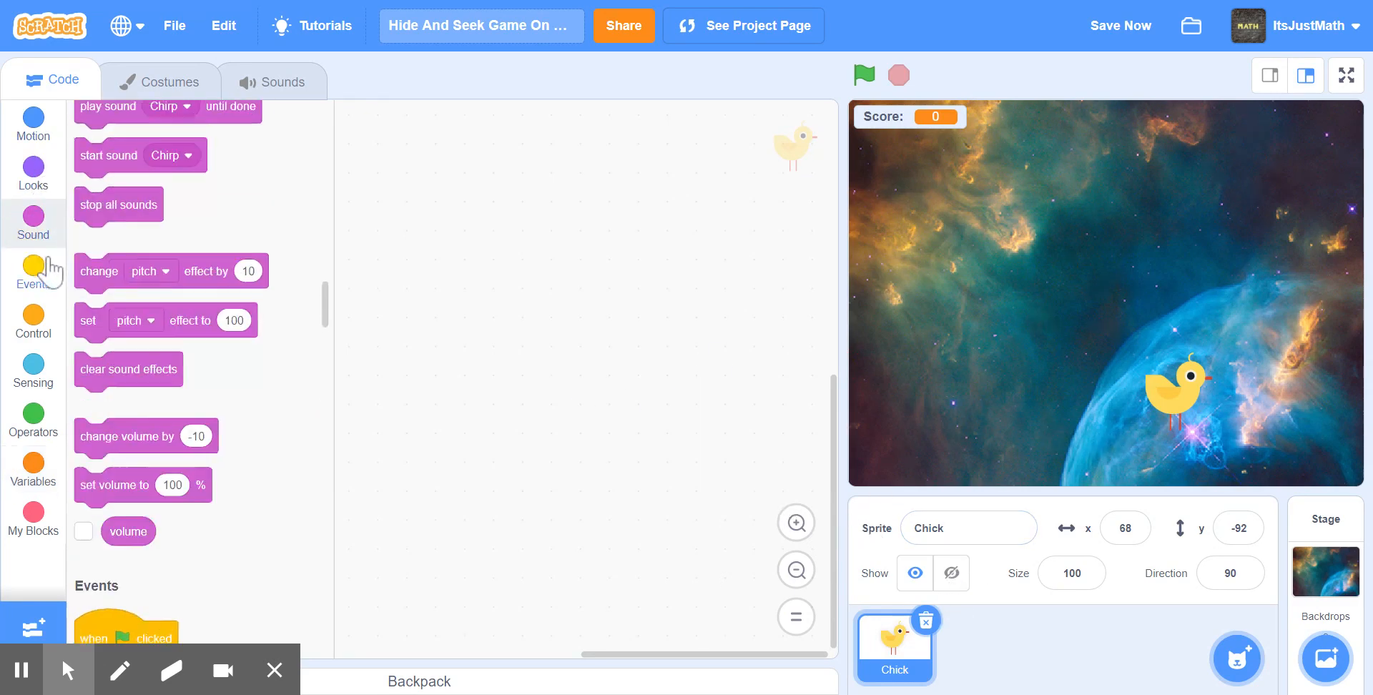
left_click(33, 273)
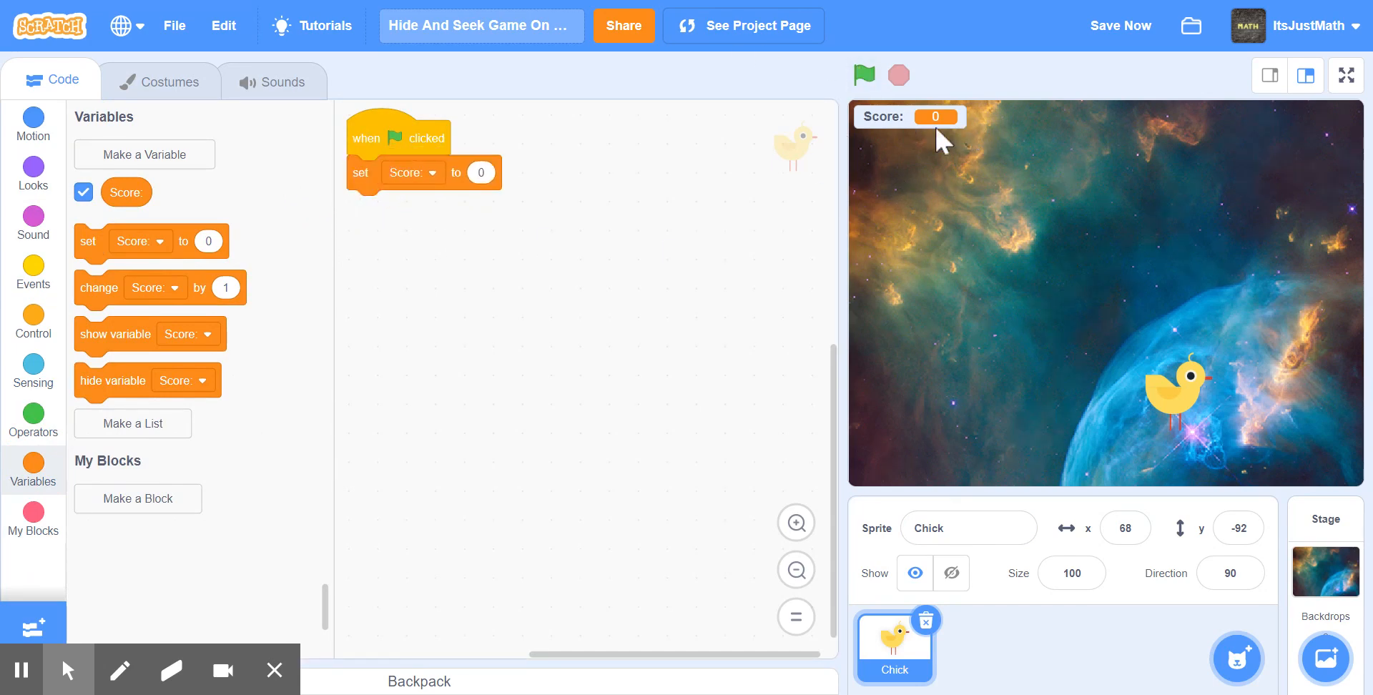
mouse_move(1083, 632)
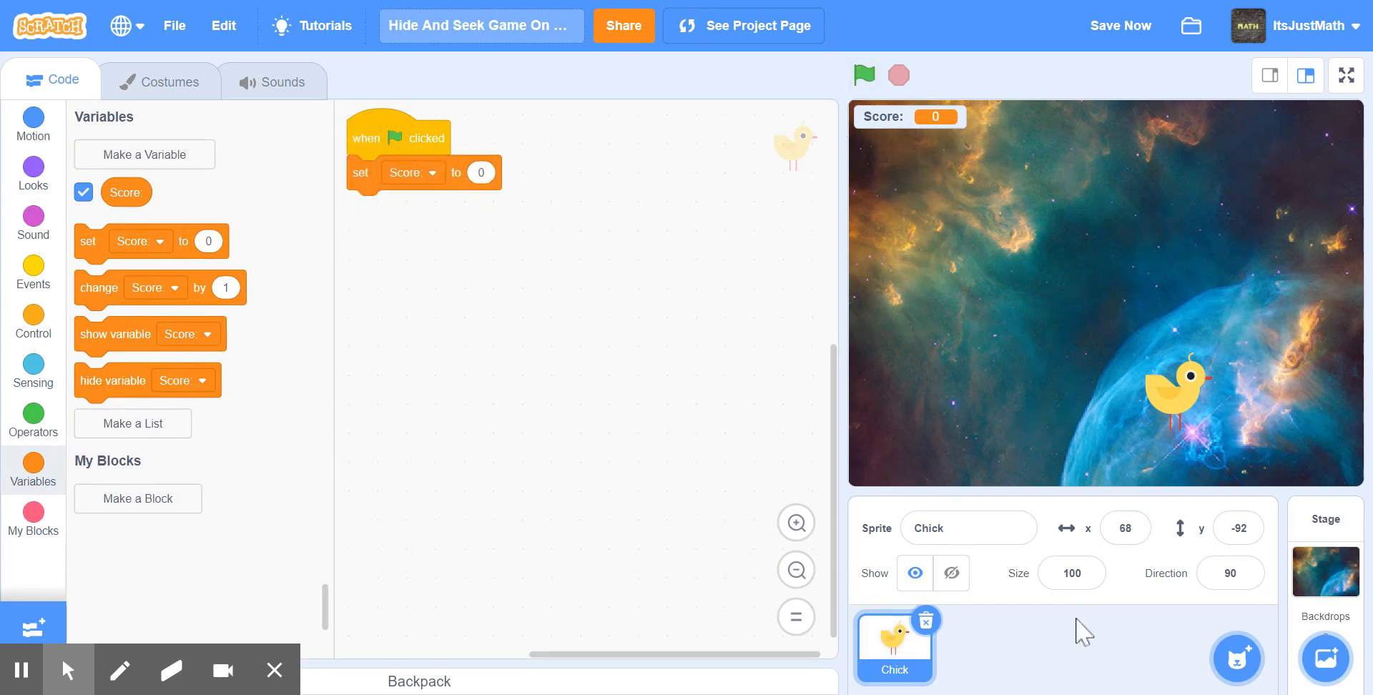
mouse_move(1044, 417)
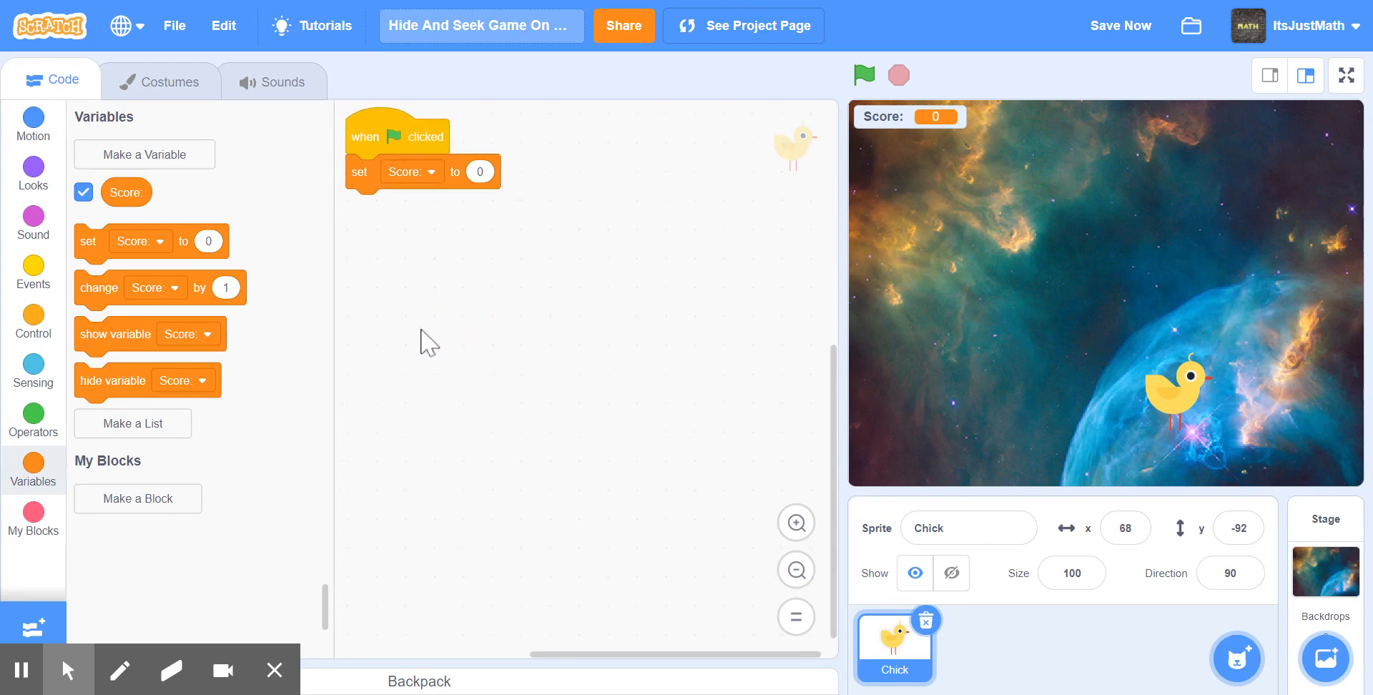
mouse_move(48, 273)
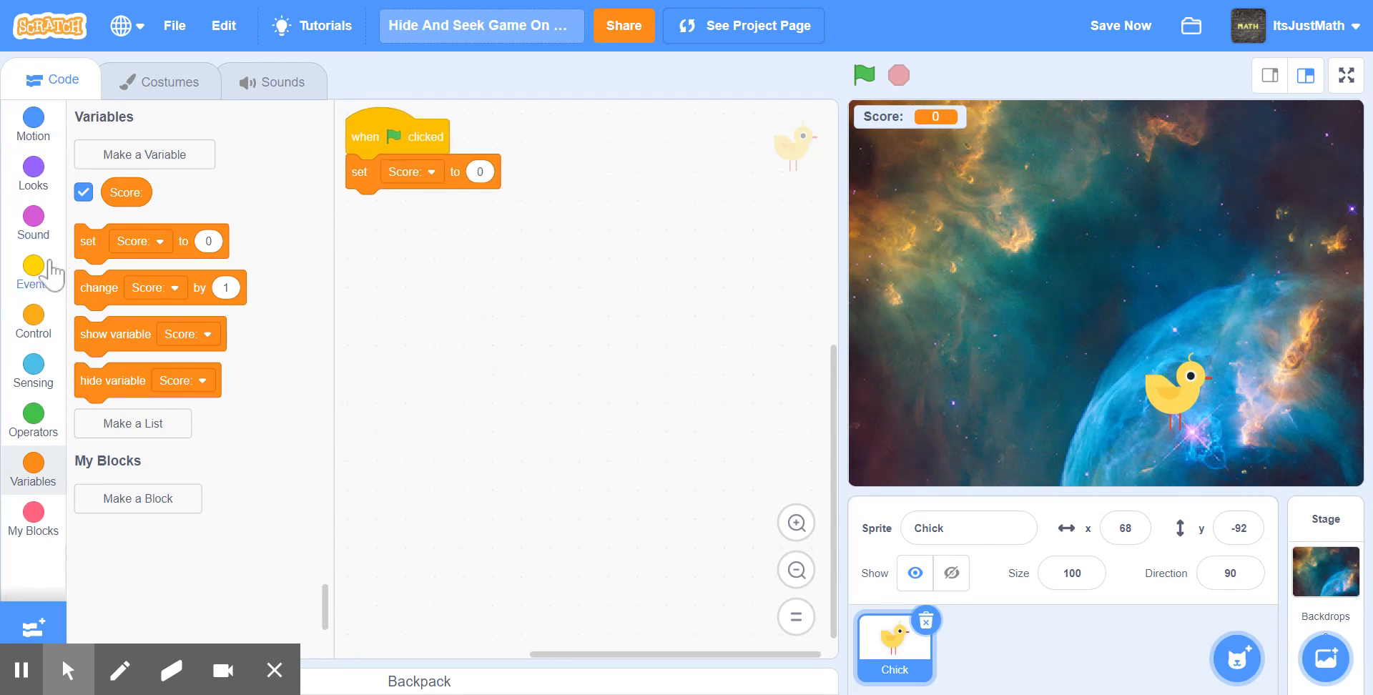
left_click(33, 322)
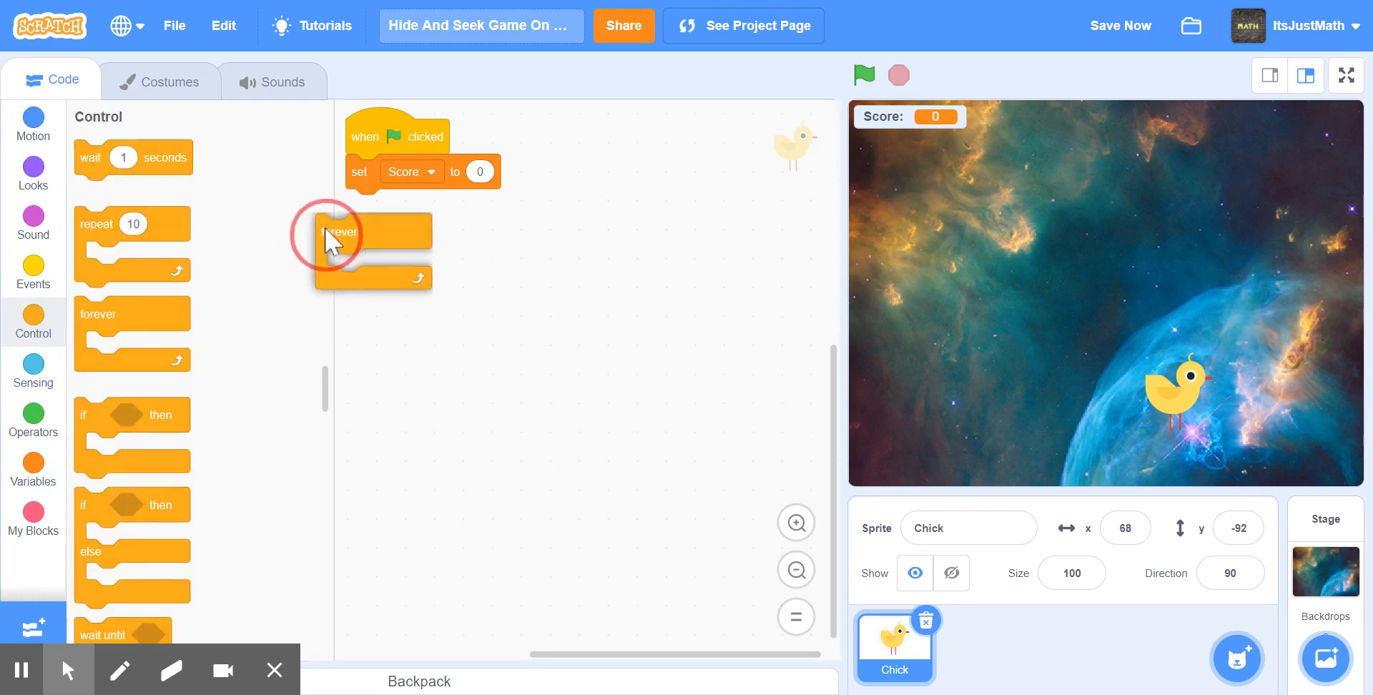
Step: Attach the forever loop and fill it with costume chick-a, size 100% and colour effect 0
left_click_drag(342, 230, 368, 206)
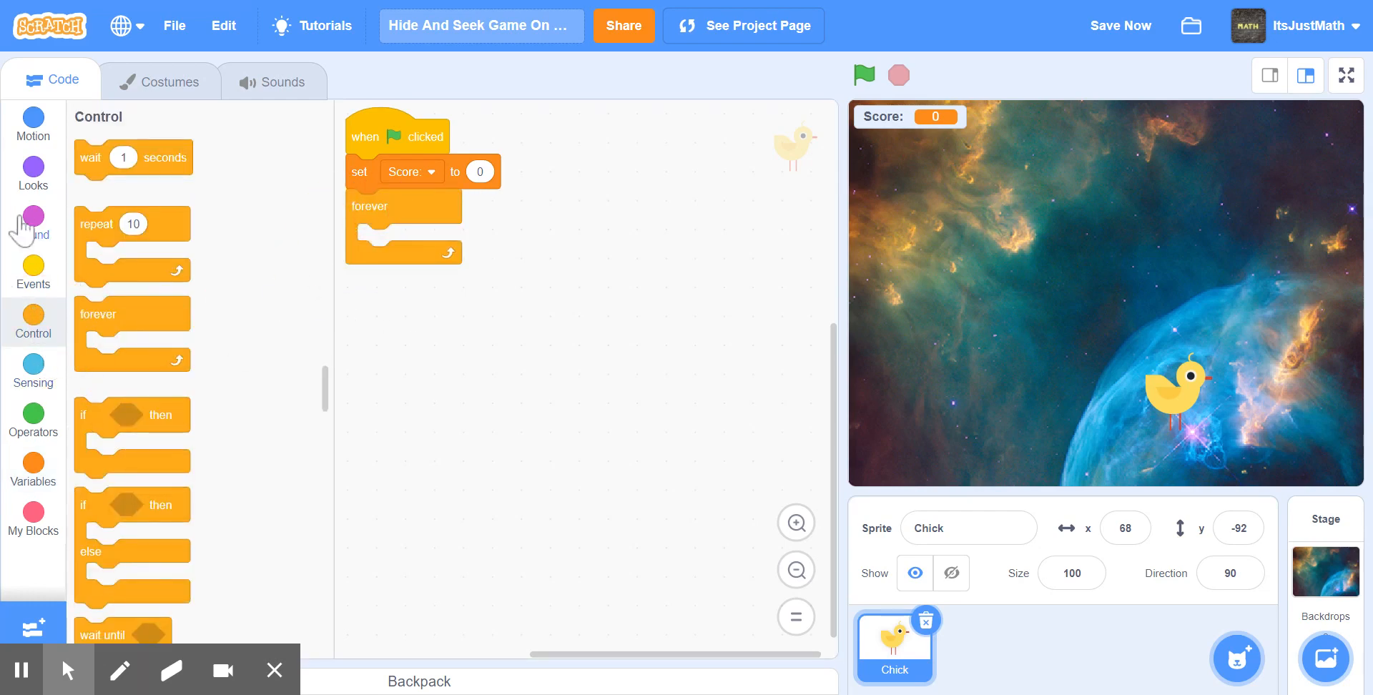
left_click(33, 173)
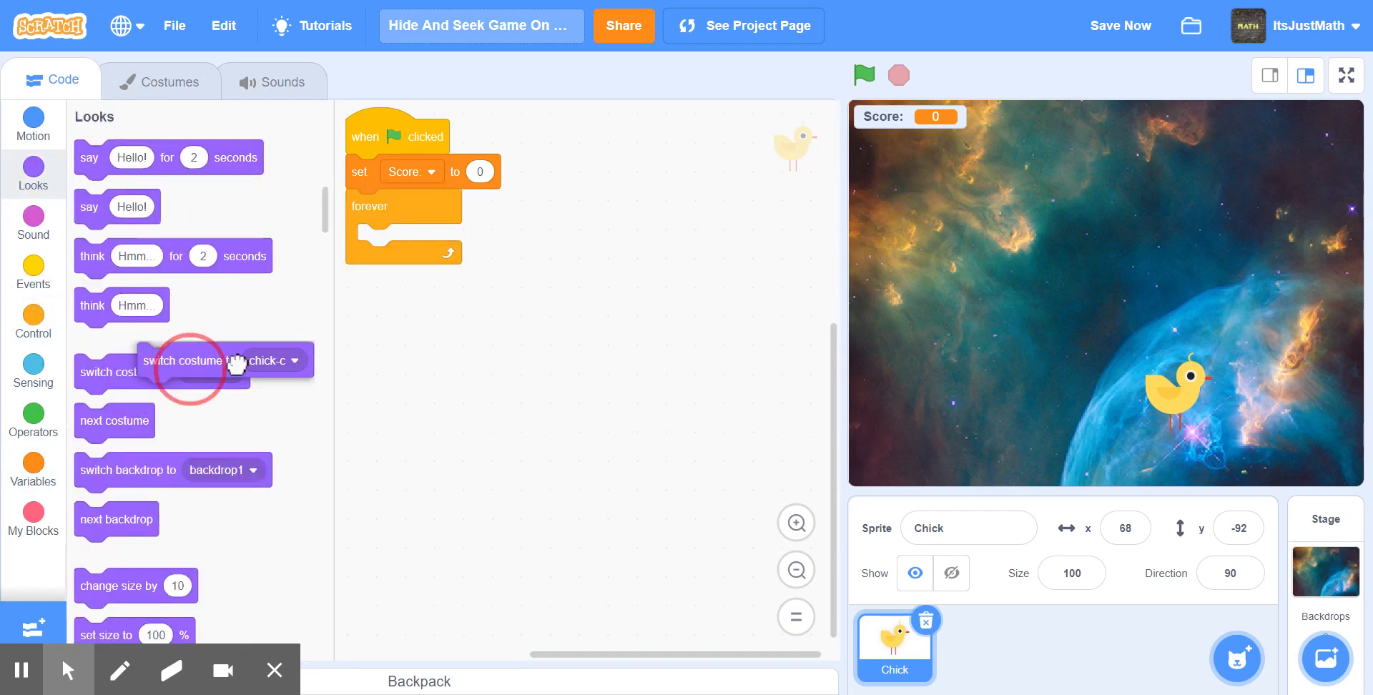
left_click(515, 240)
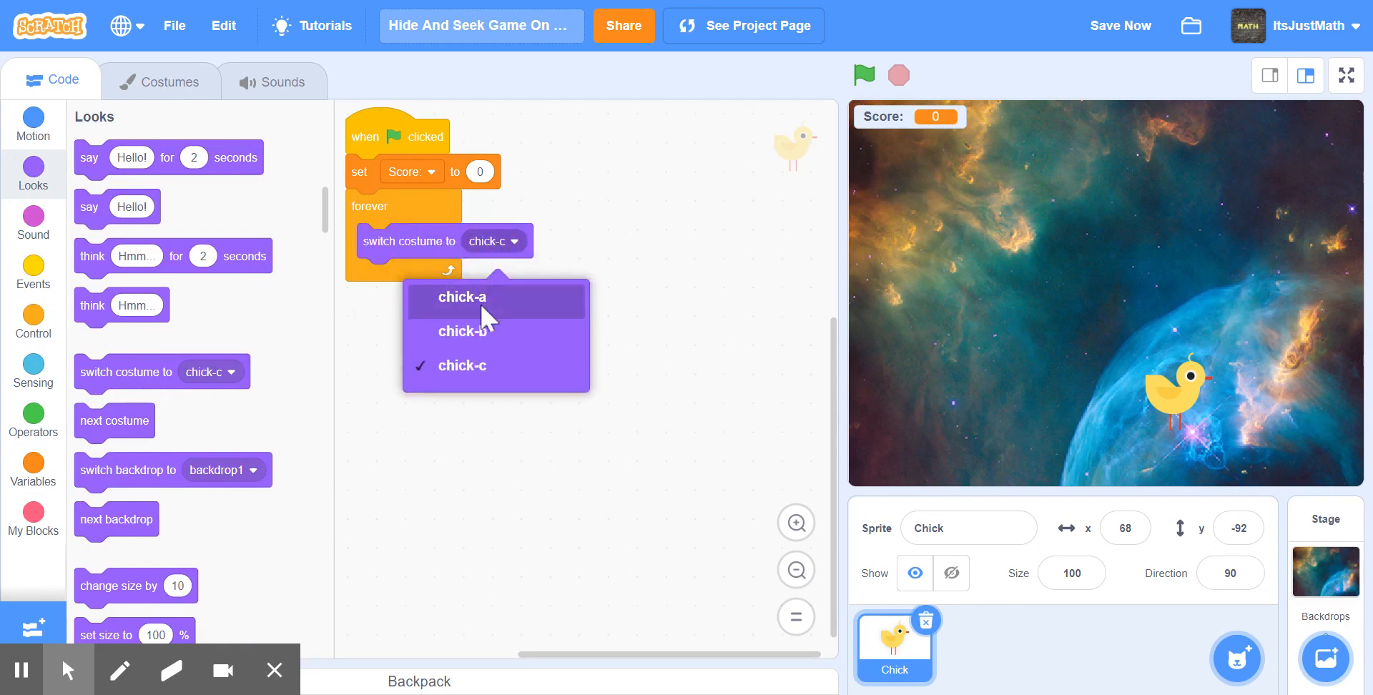
left_click(460, 296)
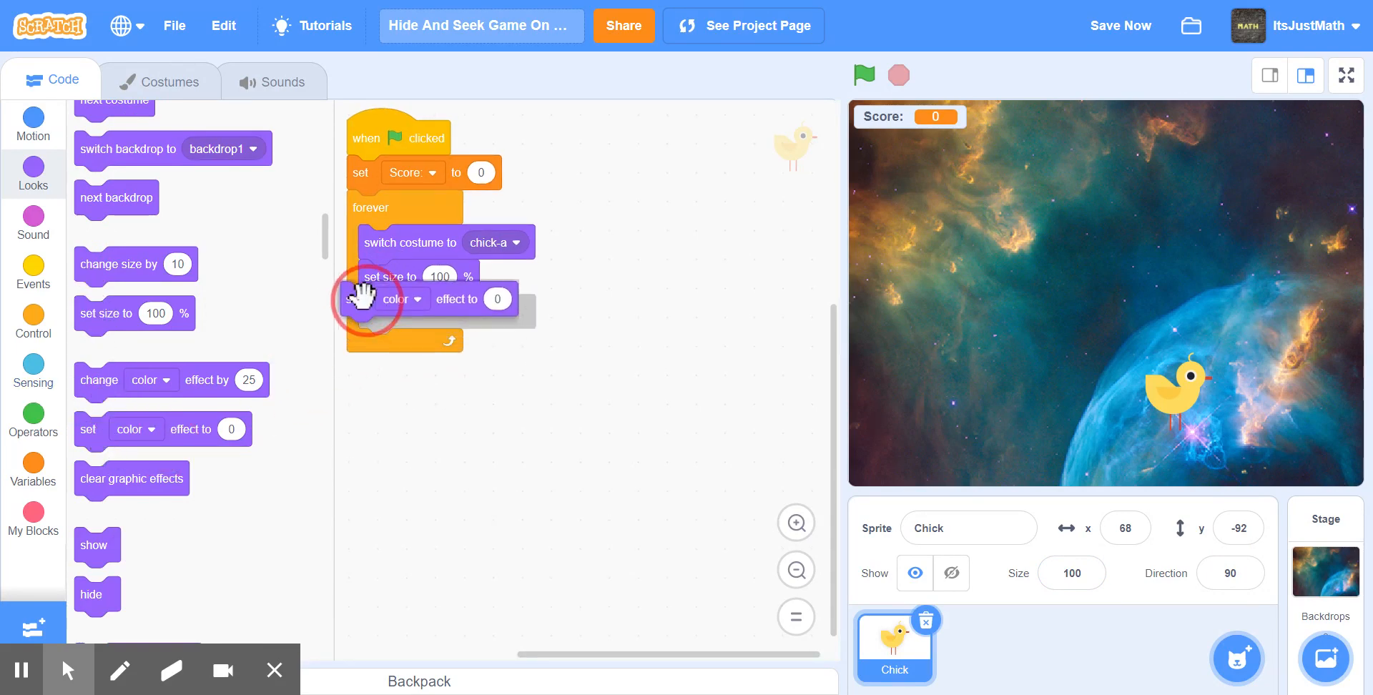
left_click_drag(372, 299, 372, 313)
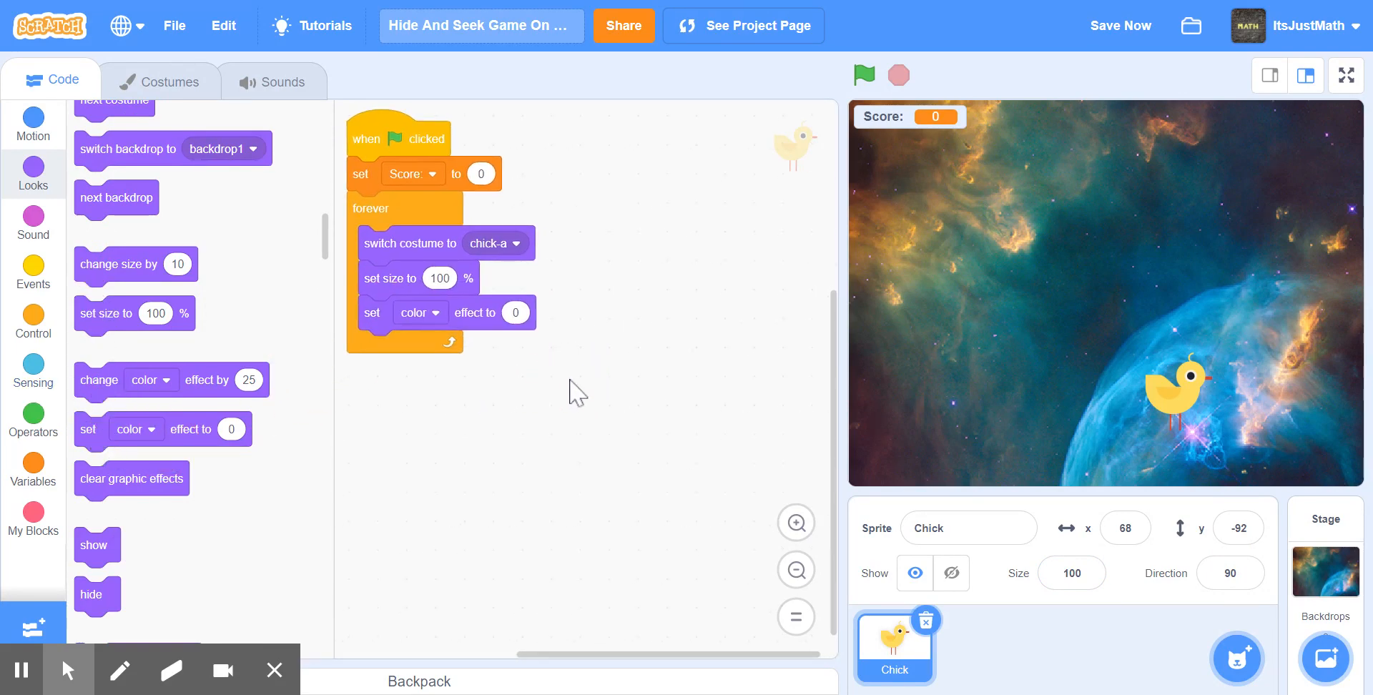
mouse_move(965, 427)
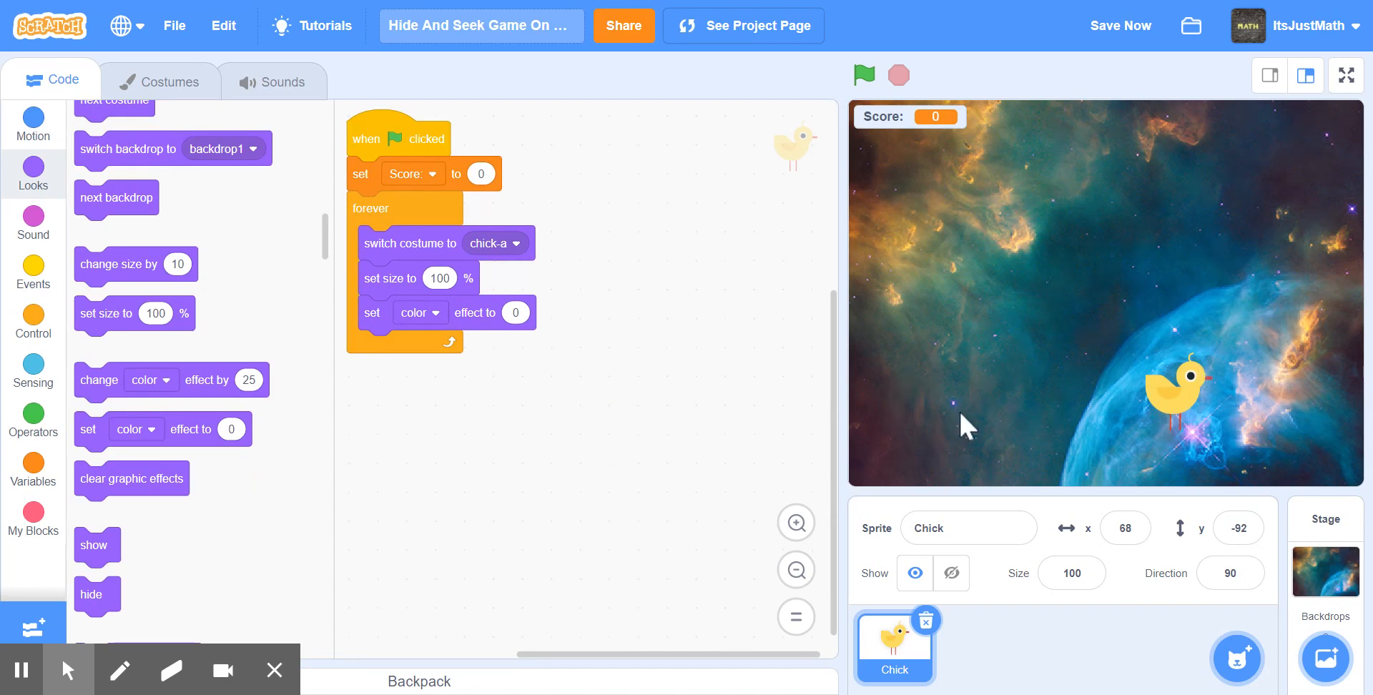
mouse_move(54, 320)
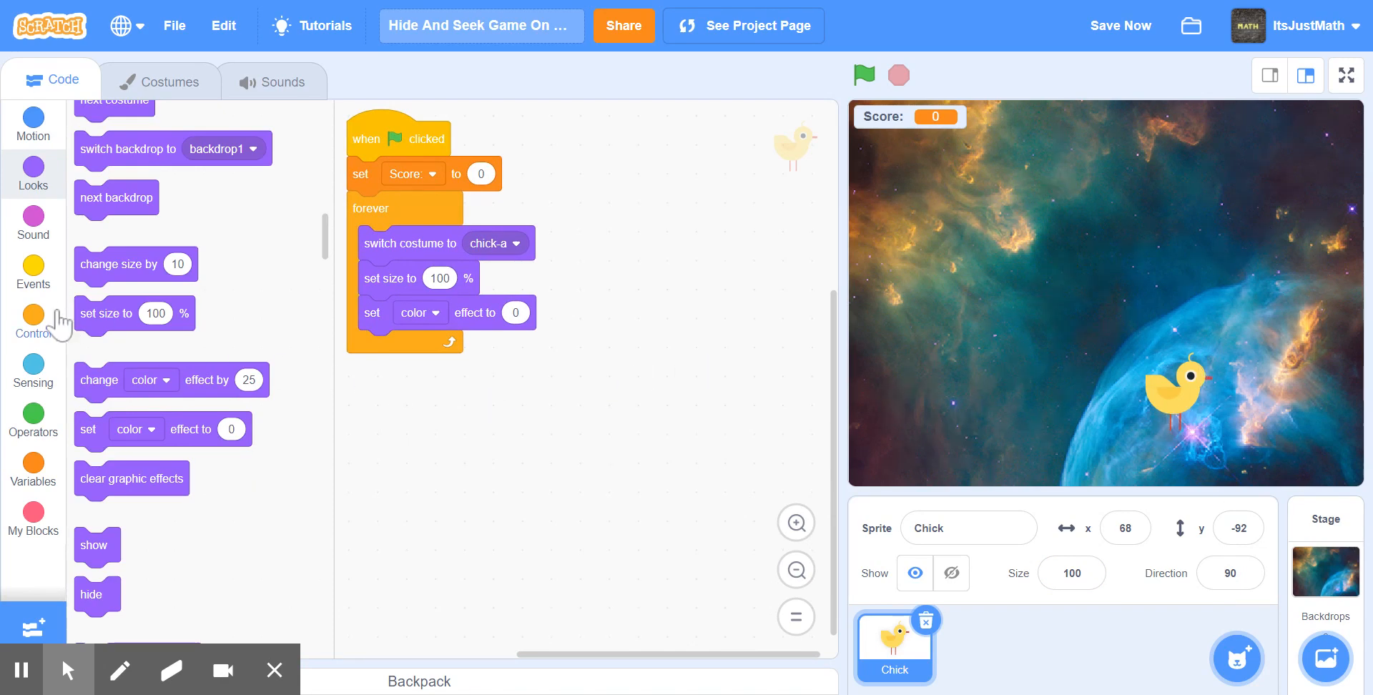
Step: Inside the loop add show, wait 1 second, hide and go to random position
left_click(33, 322)
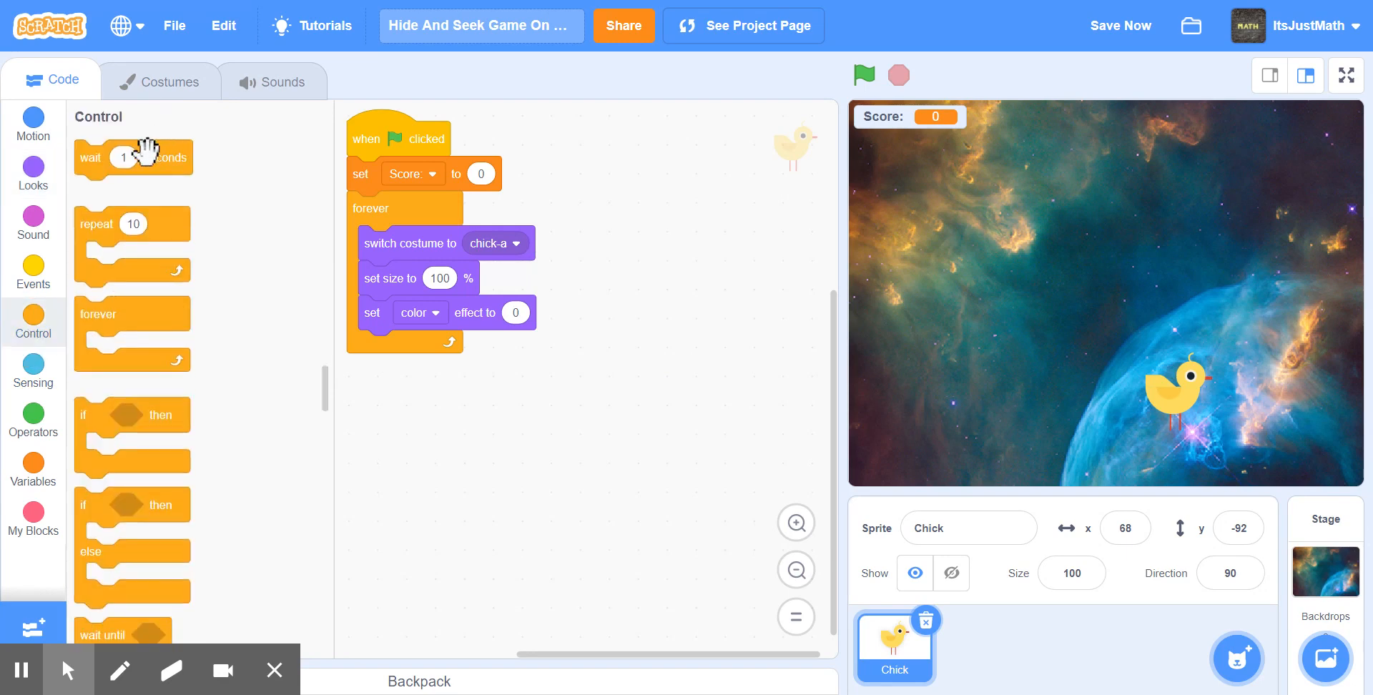
left_click_drag(132, 157, 405, 348)
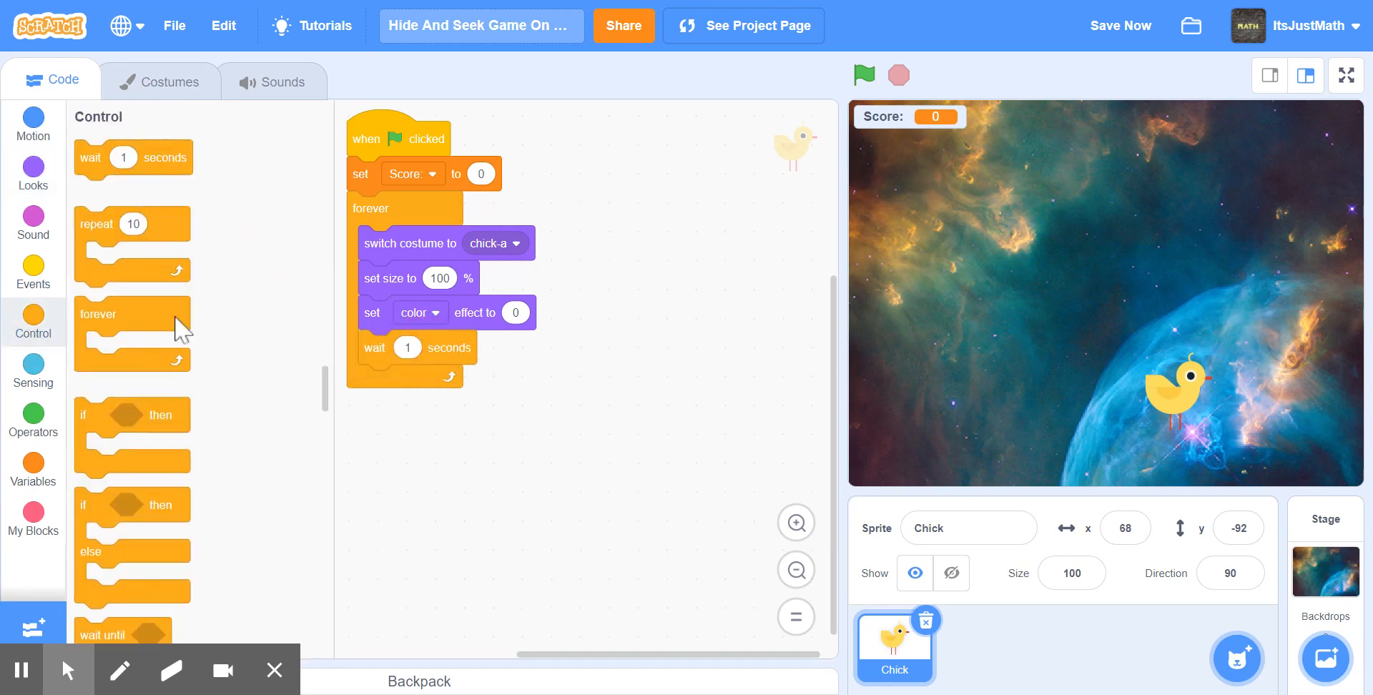
left_click(33, 123)
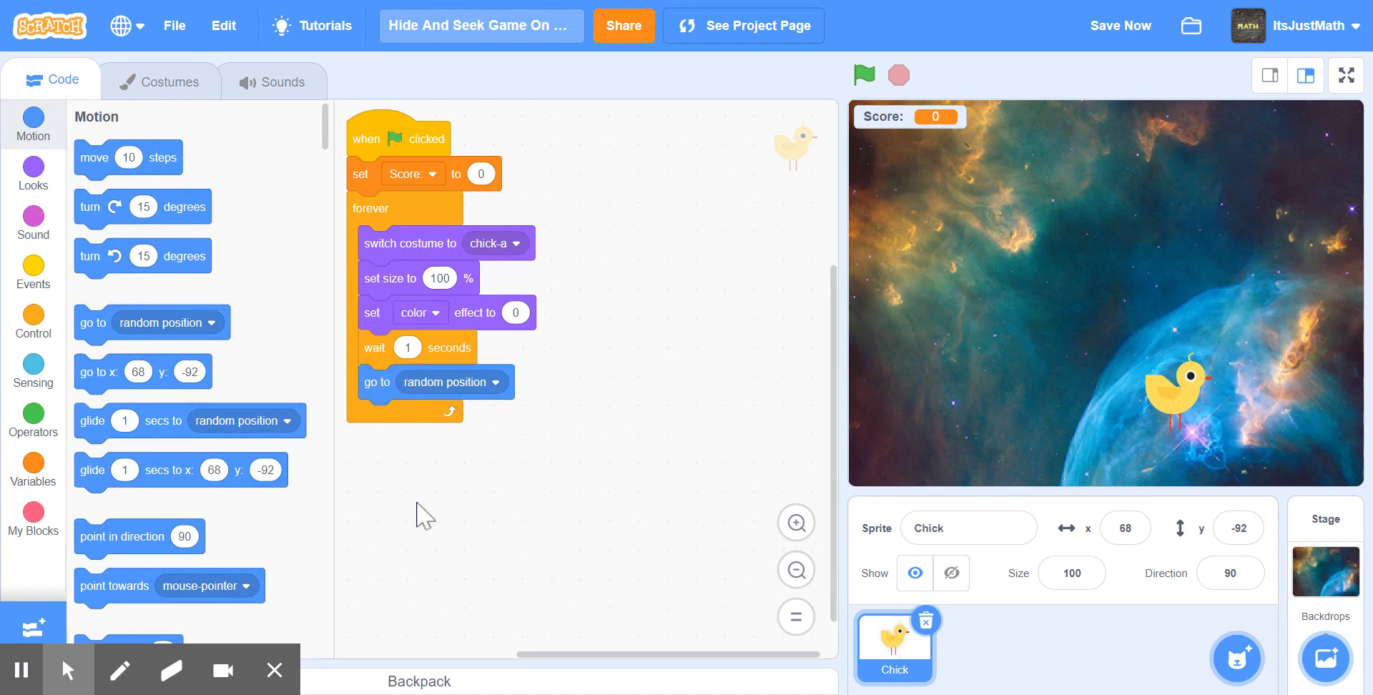
left_click(33, 173)
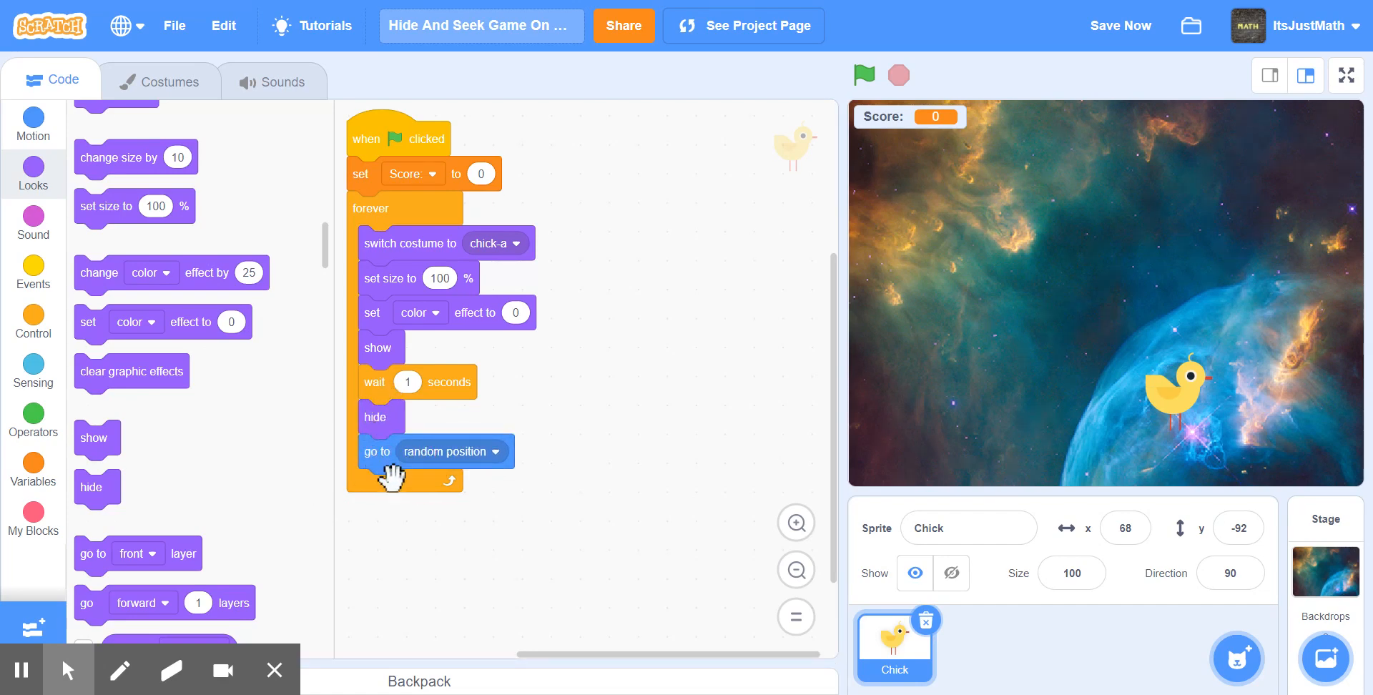
scroll("down", 3)
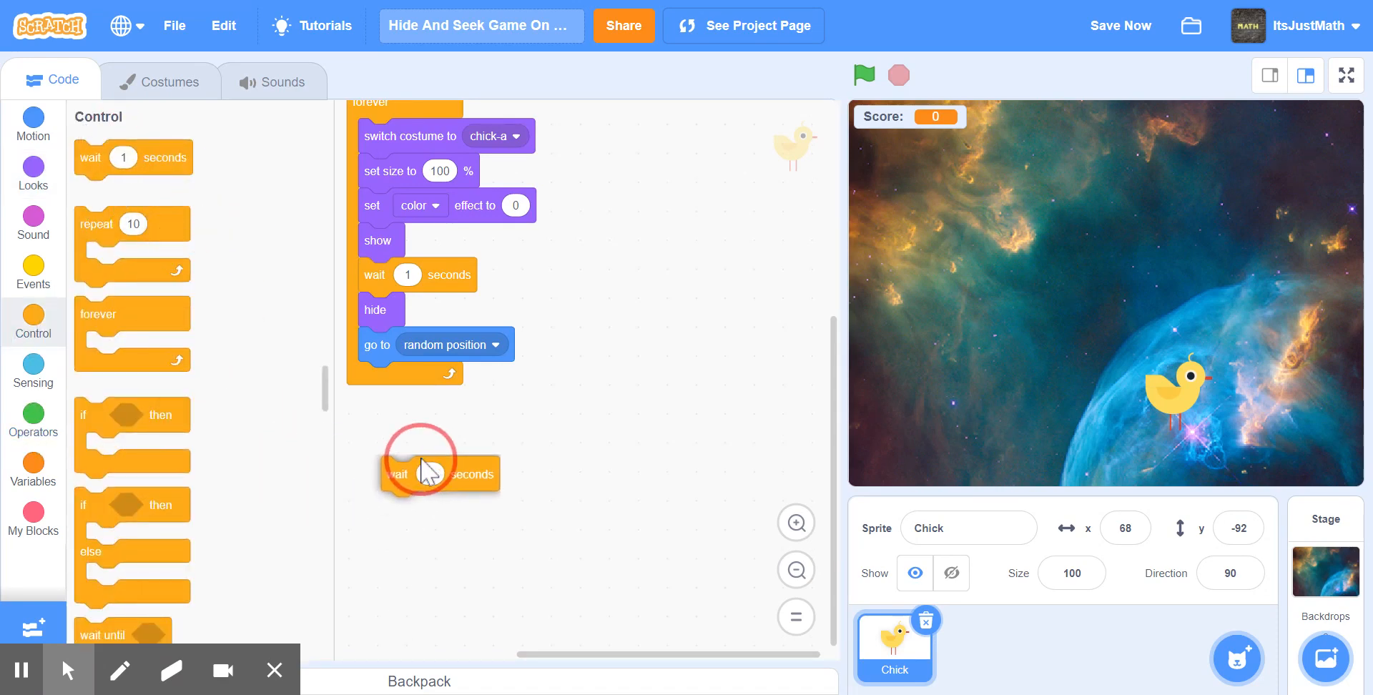
Step: End the loop with another show and a short wait of about 0.6 seconds
left_click_drag(429, 473, 404, 377)
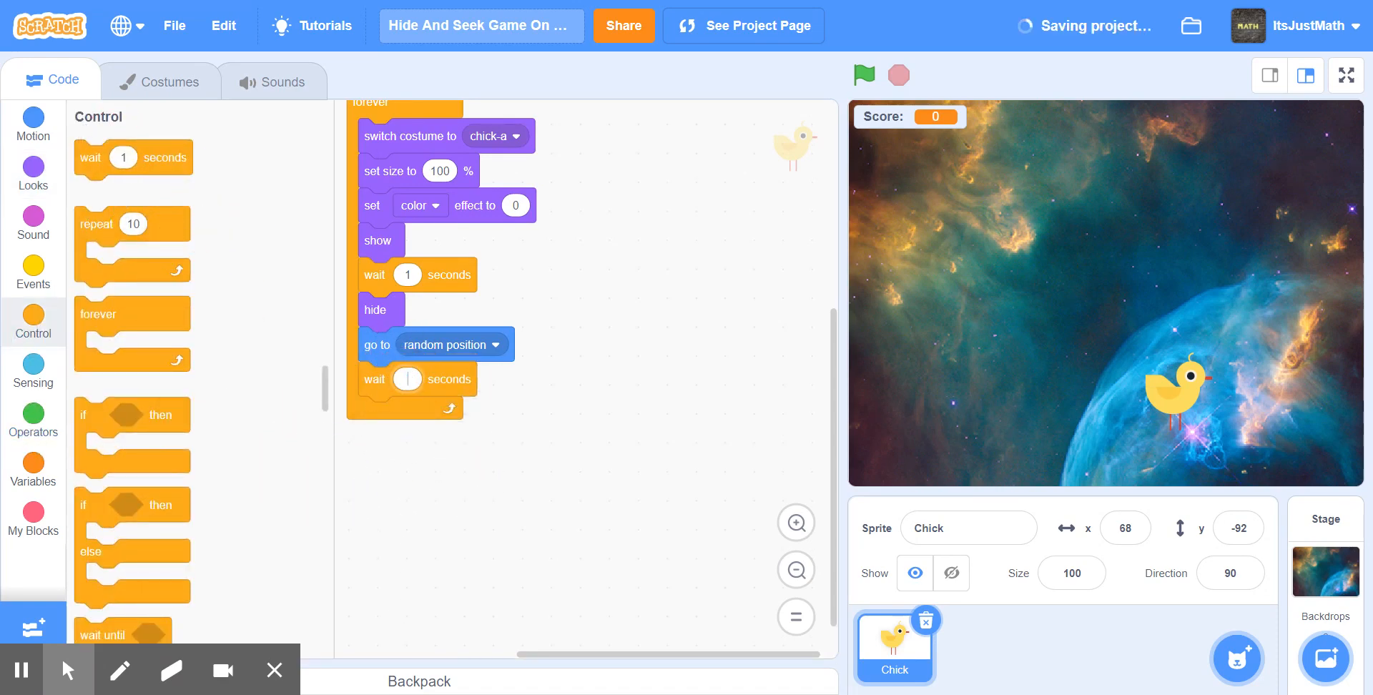
type("0.6")
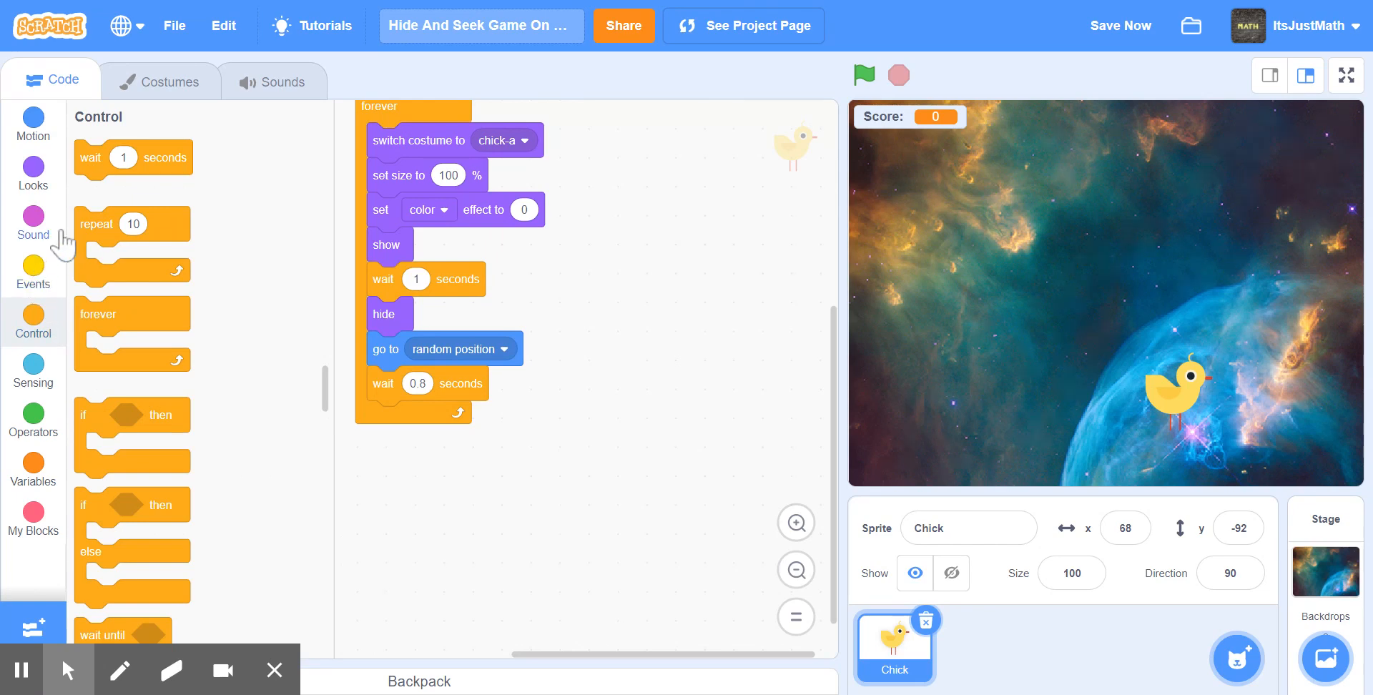
left_click(33, 173)
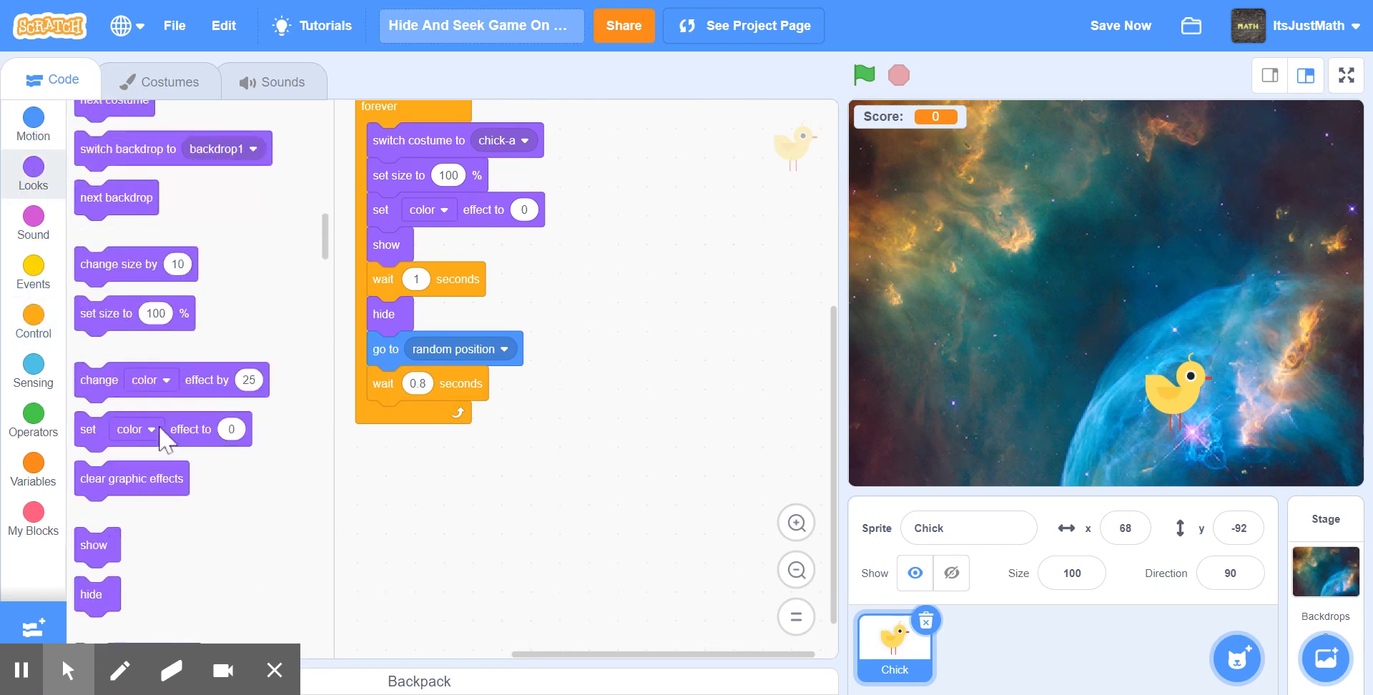
scroll("down", 3)
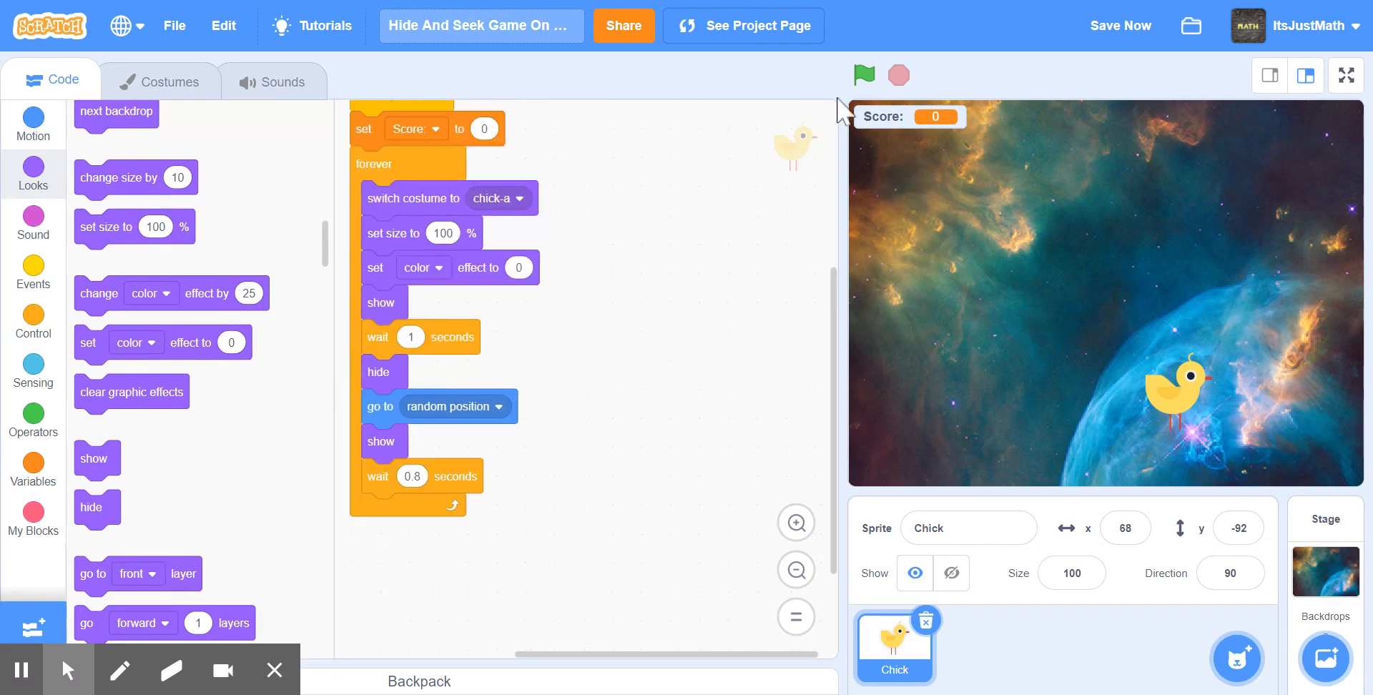
Step: Run the game and shorten the loop's waits to 0.7 and 0.5 seconds while it plays
left_click(862, 74)
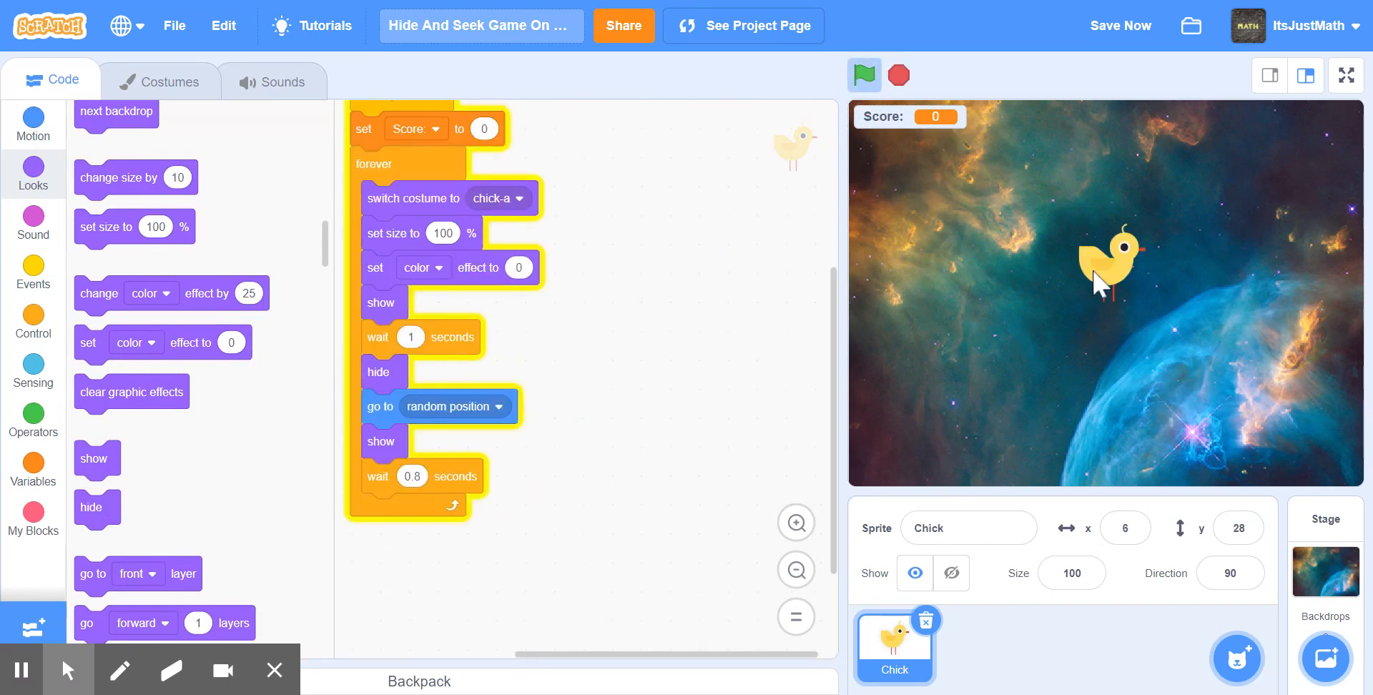
left_click_drag(1113, 259, 1007, 189)
type("0.7")
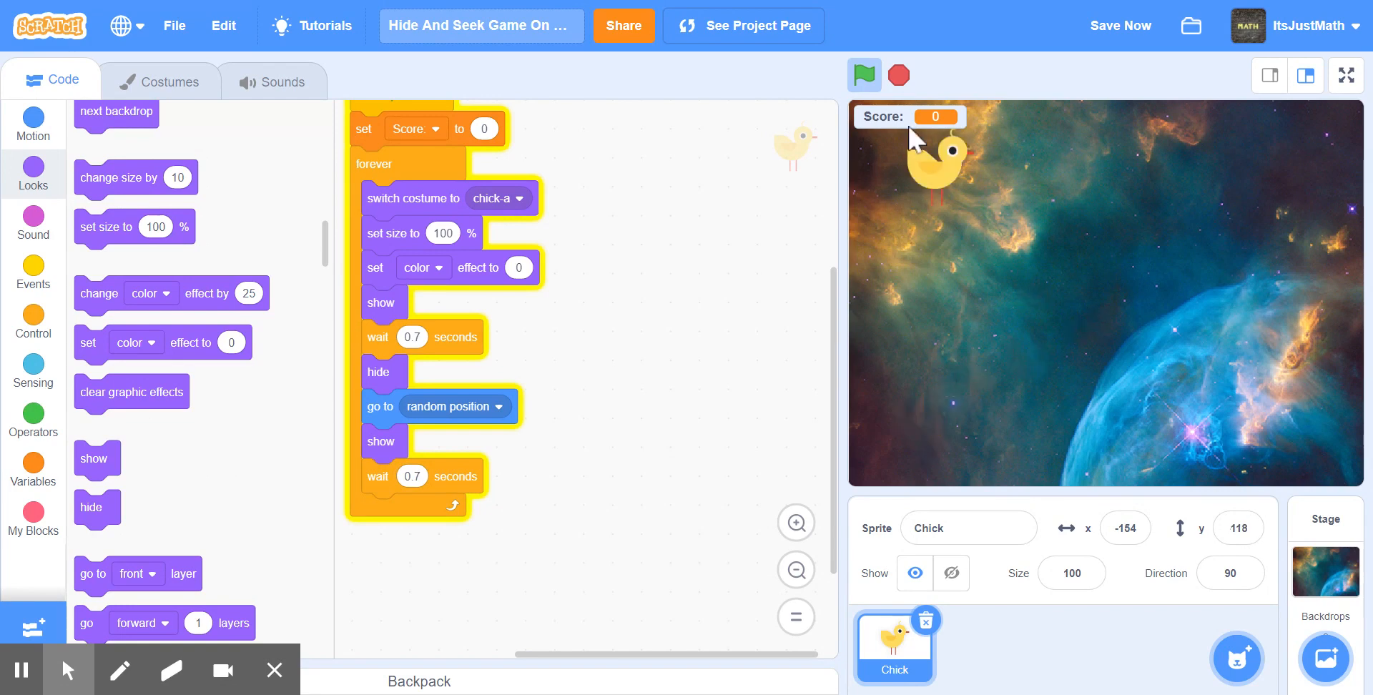
left_click_drag(941, 157, 1072, 338)
type("0.5")
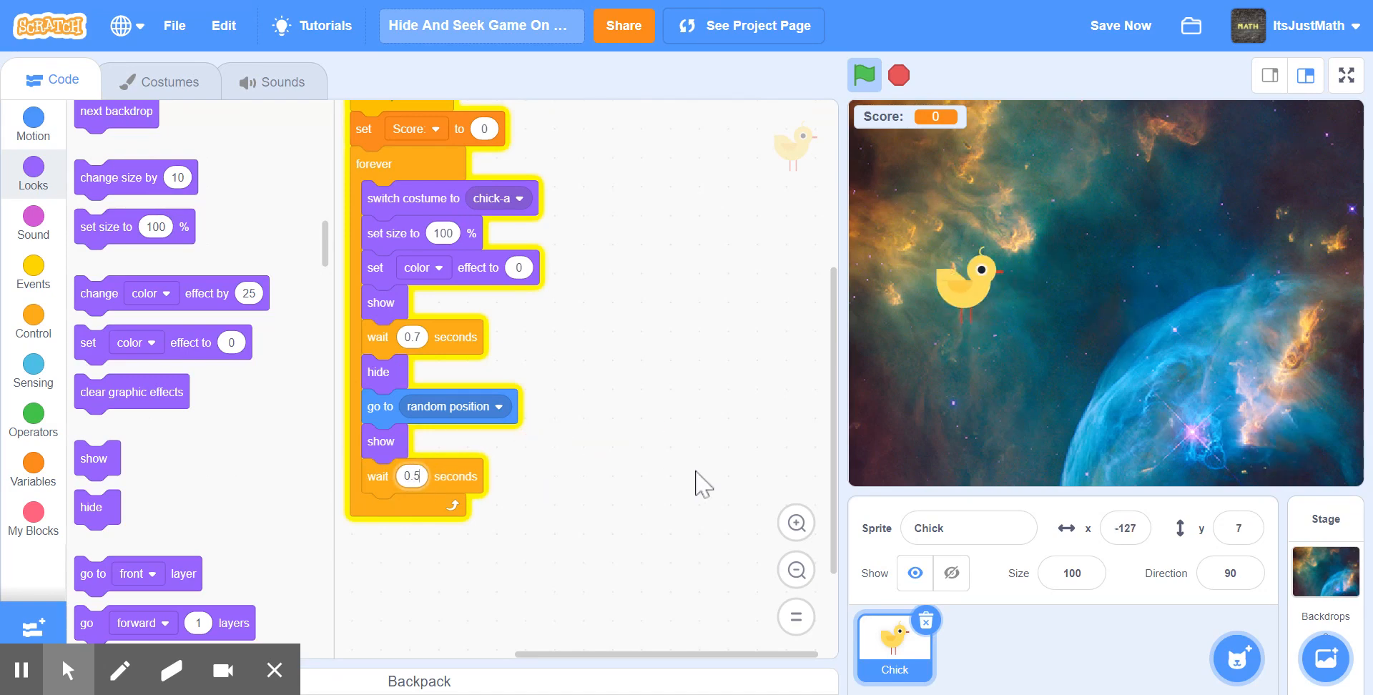
left_click_drag(963, 289, 906, 274)
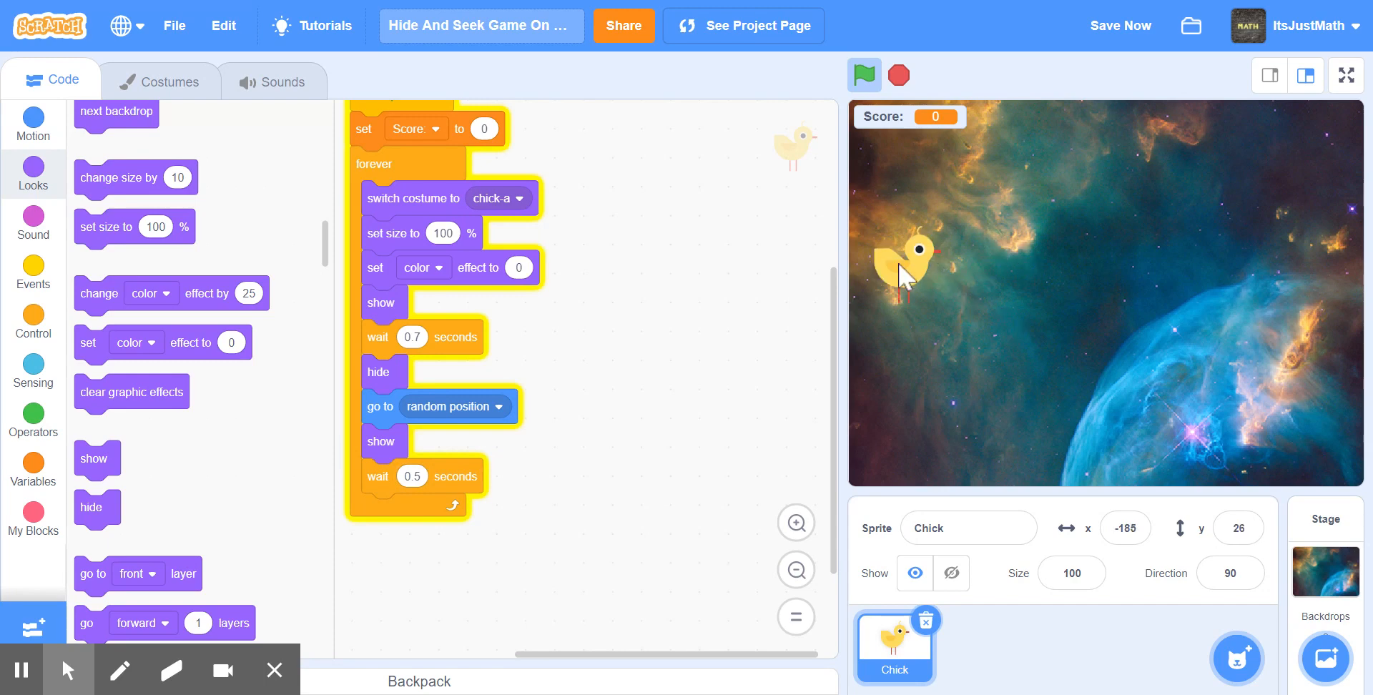
left_click(863, 74)
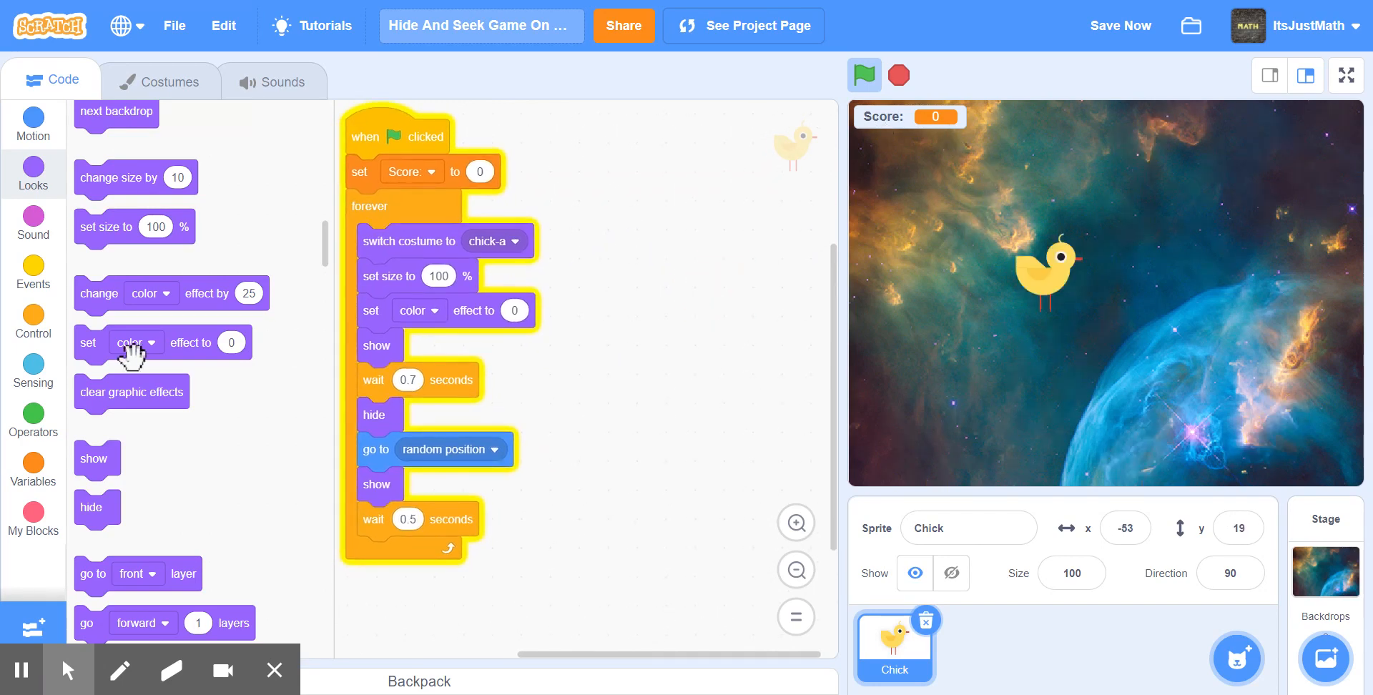
Step: Add 'when this sprite clicked, change Score by 1' and catch the chick until Score reaches 7
left_click(33, 271)
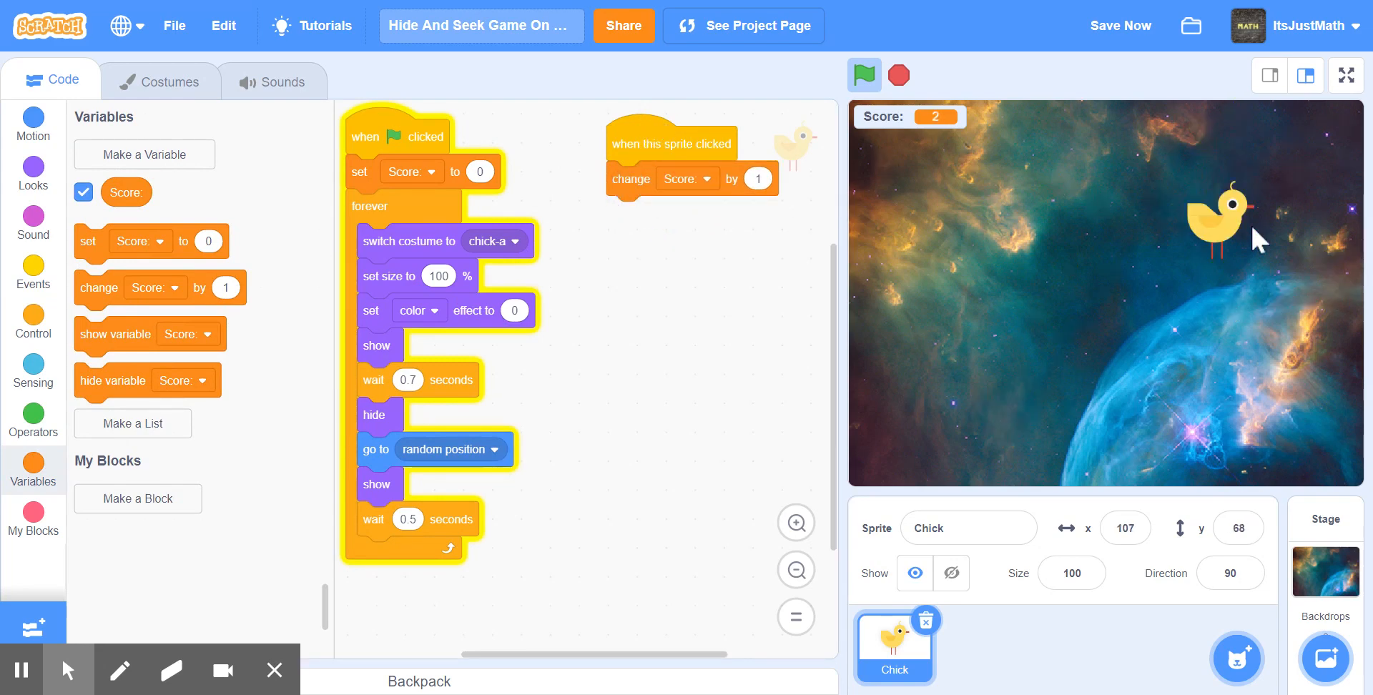
left_click(1208, 223)
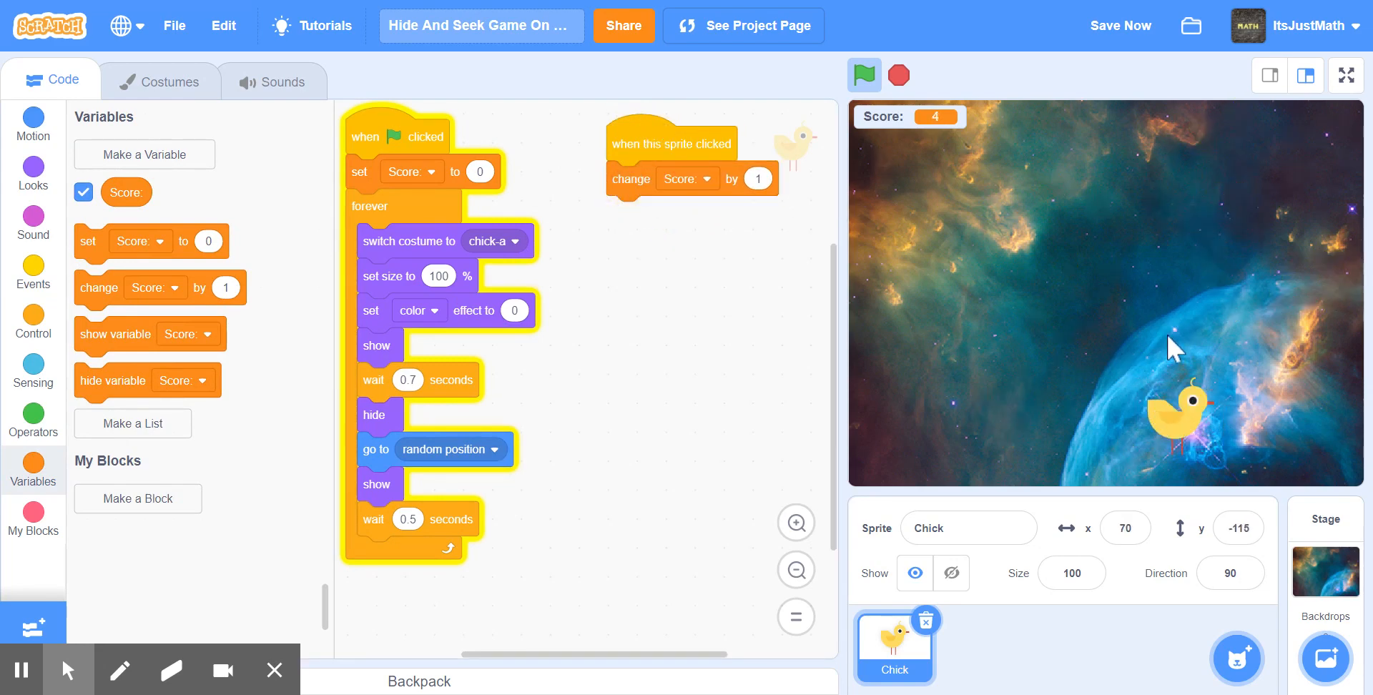
left_click(1191, 411)
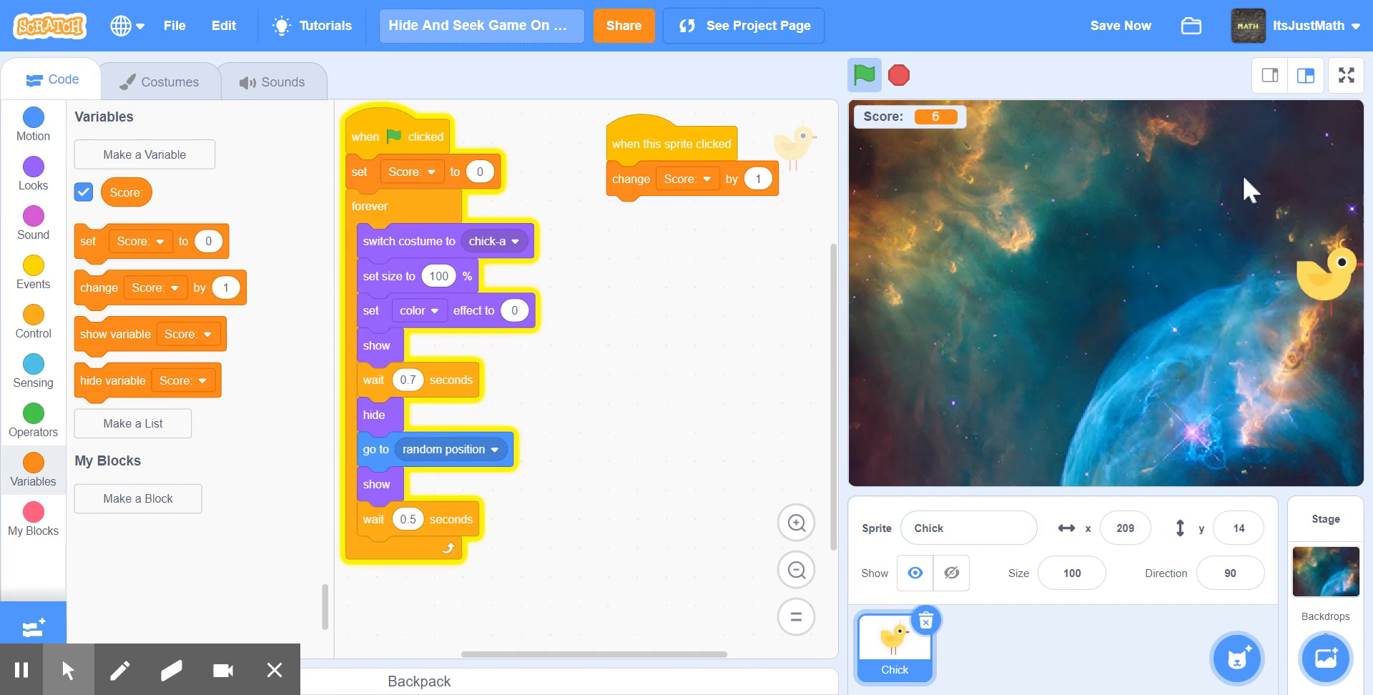
left_click(1016, 132)
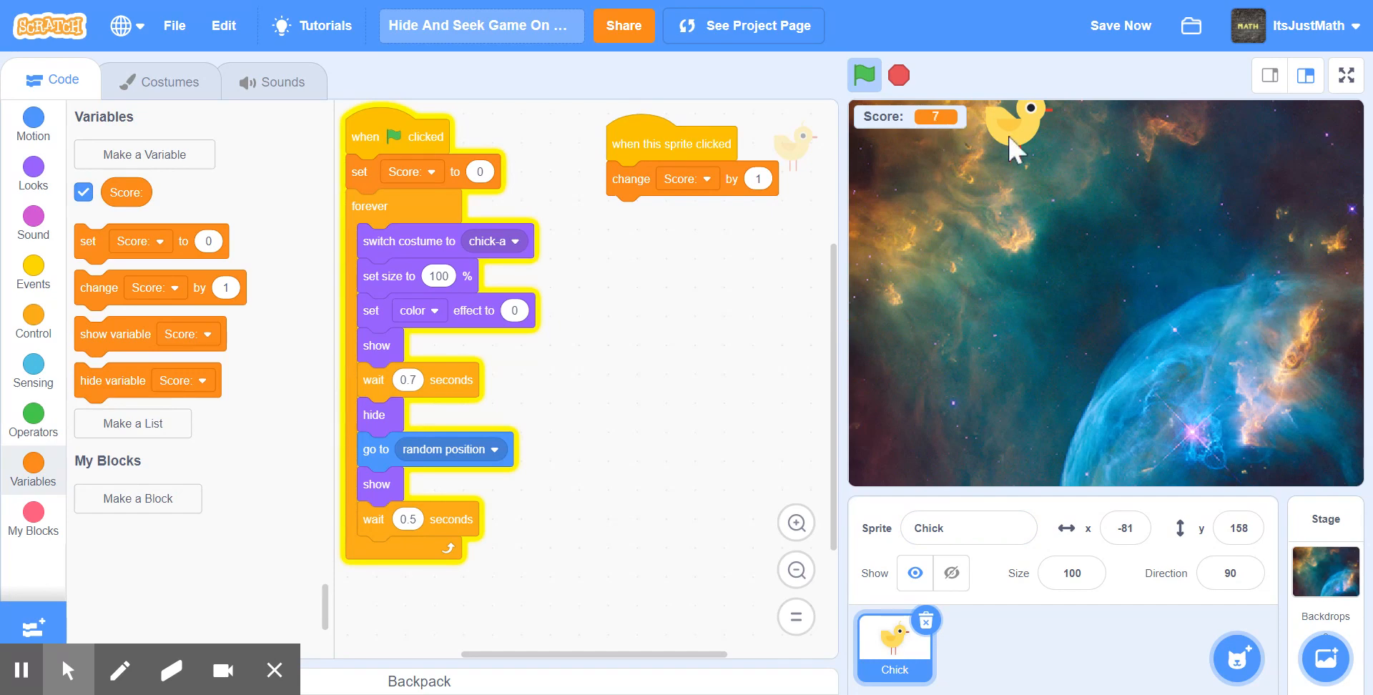